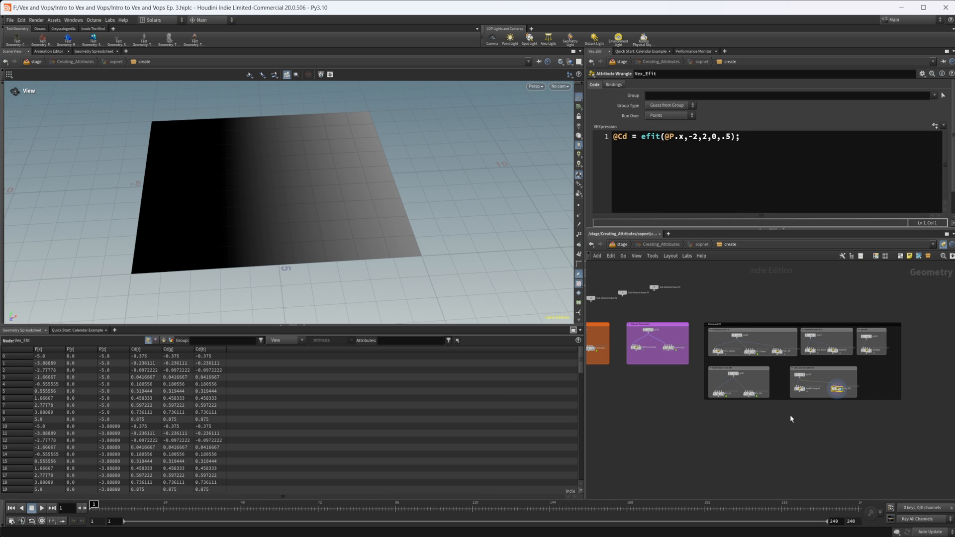
mouse_move(814, 420)
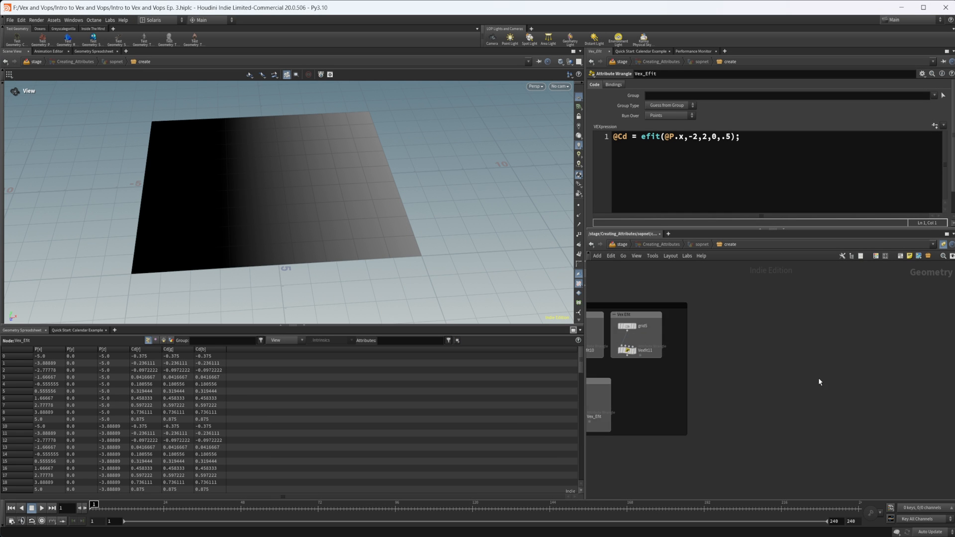
Step: Add a Grid SOP feeding a new empty Attribute Wrangle
key(tab)
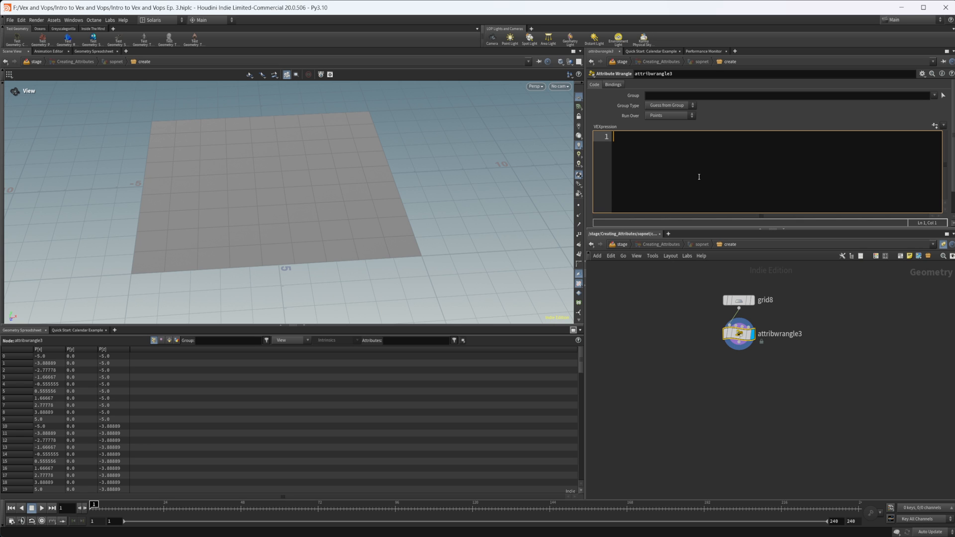
Step: Write f@myrandomnumber = rand( in the VEXpression, browsing the rand/random autocomplete list
text(f@my)
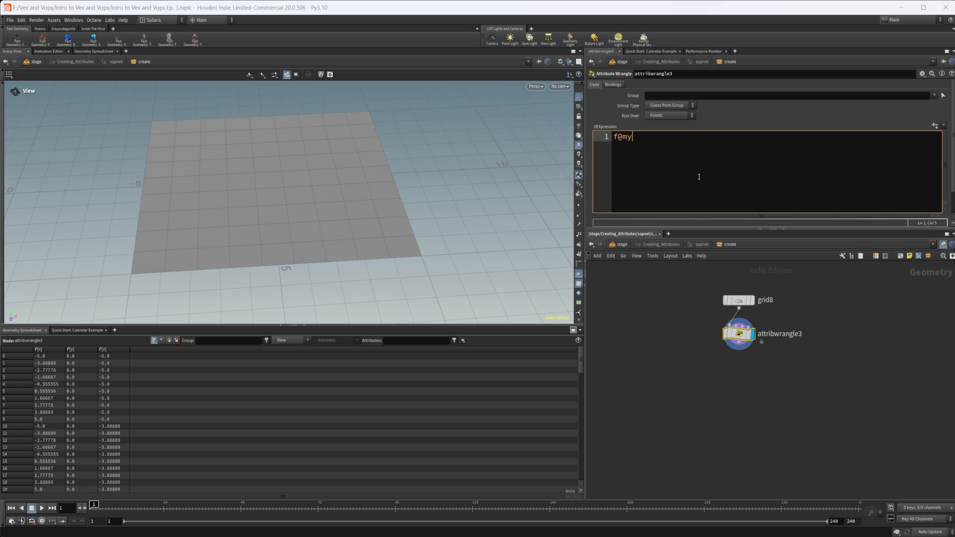
text(randomnumber =)
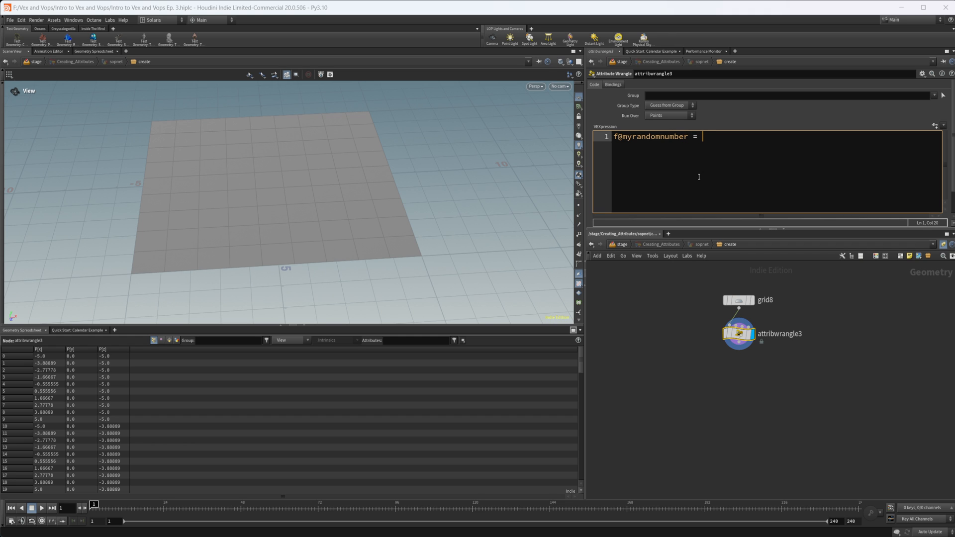
text(ran)
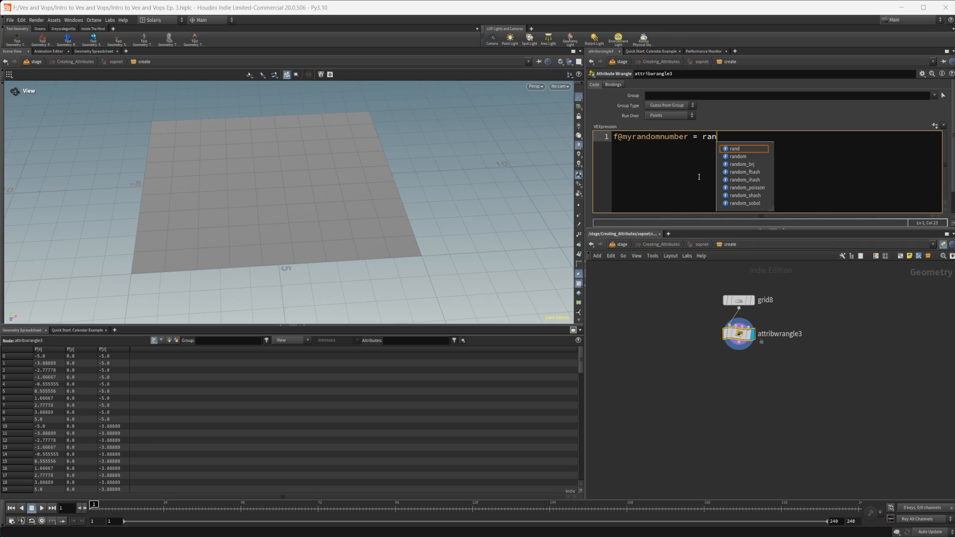
mouse_move(751, 159)
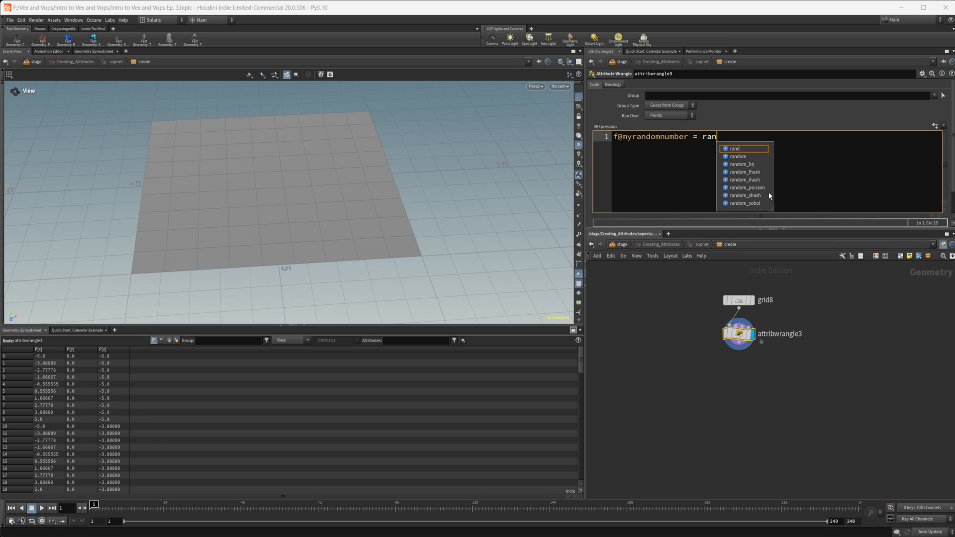
mouse_move(764, 173)
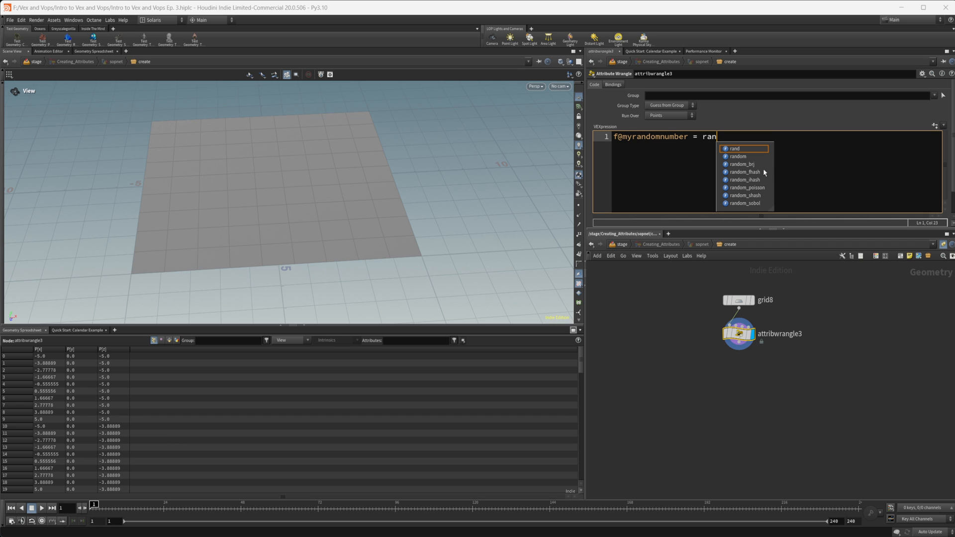
mouse_move(764, 211)
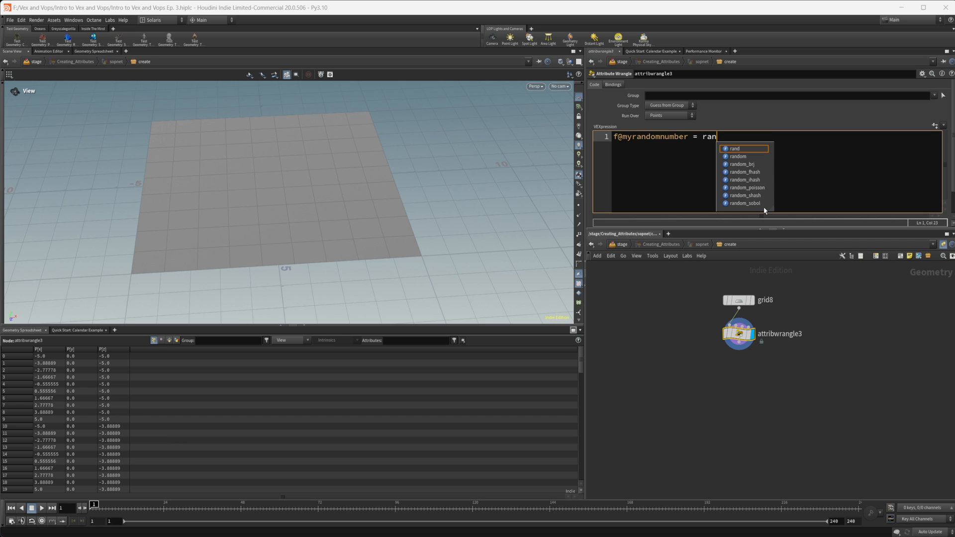
mouse_move(765, 193)
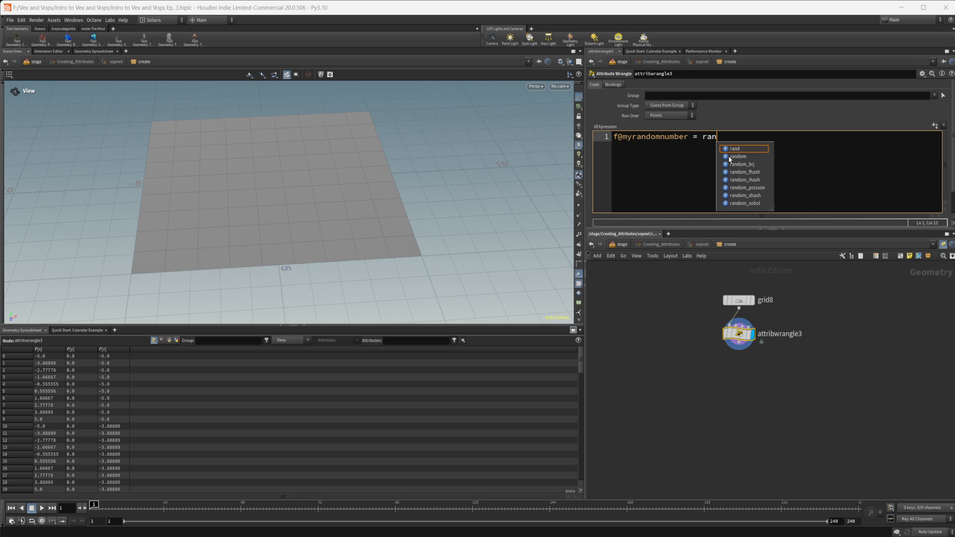
mouse_move(765, 181)
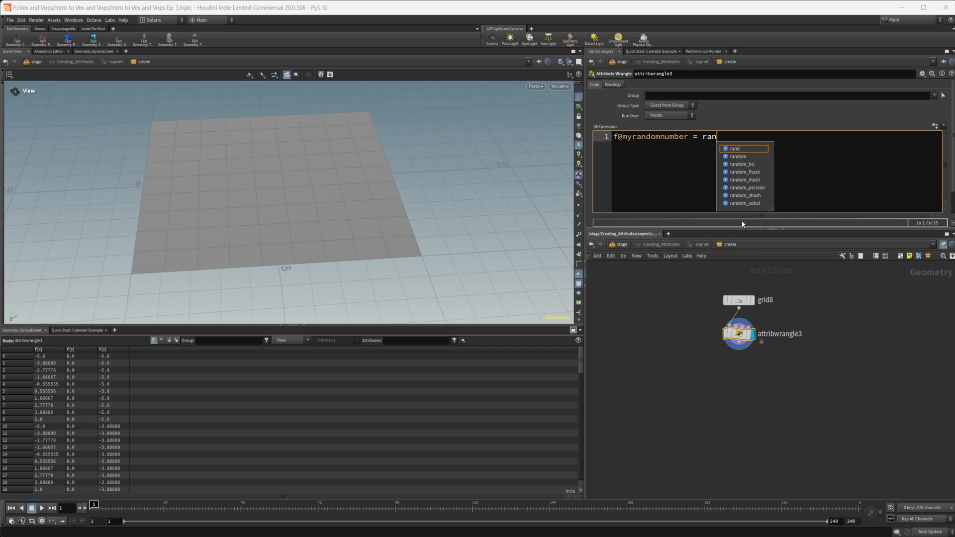
mouse_move(744, 172)
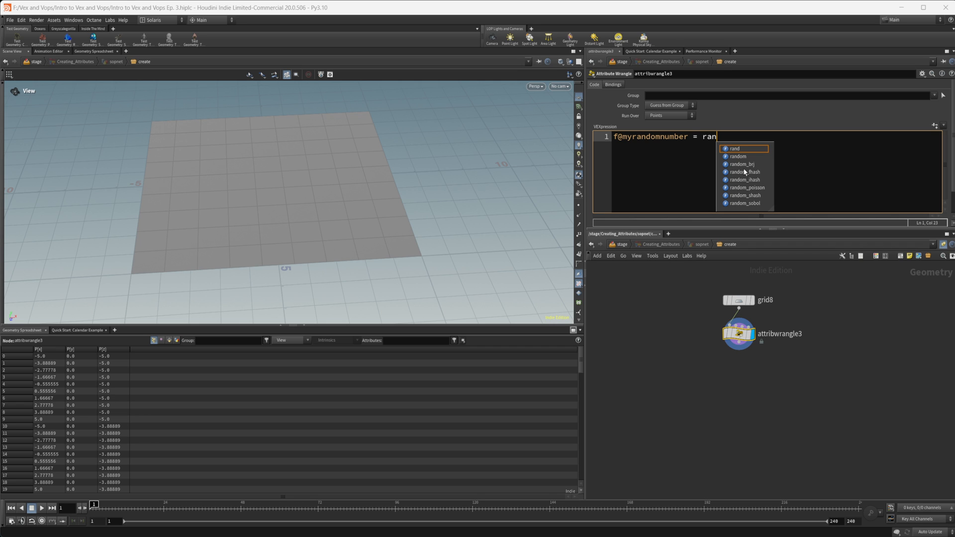
mouse_move(749, 192)
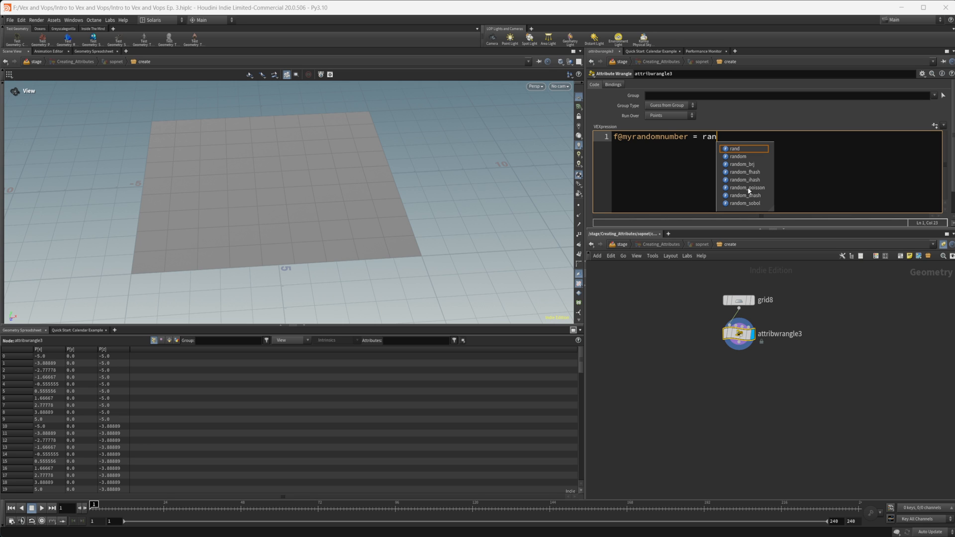
mouse_move(747, 128)
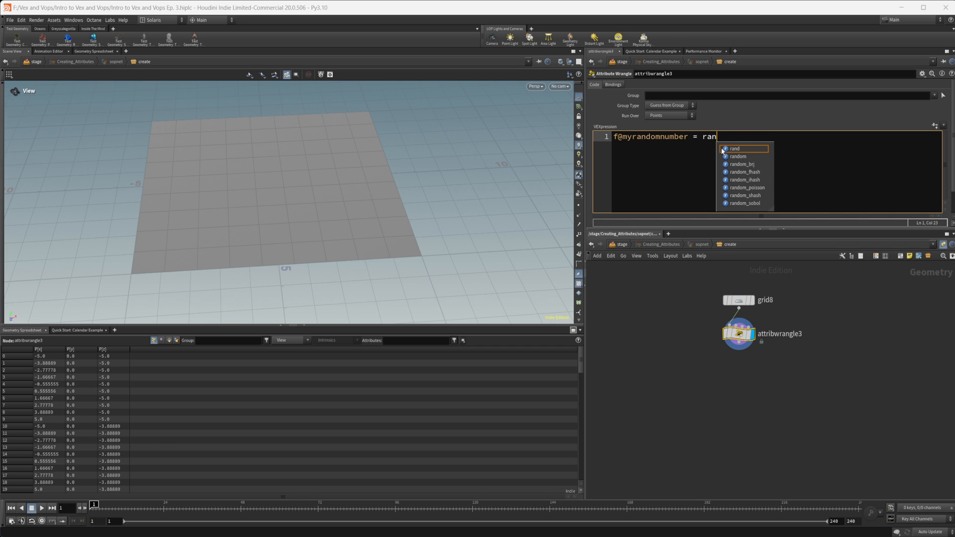
mouse_move(753, 160)
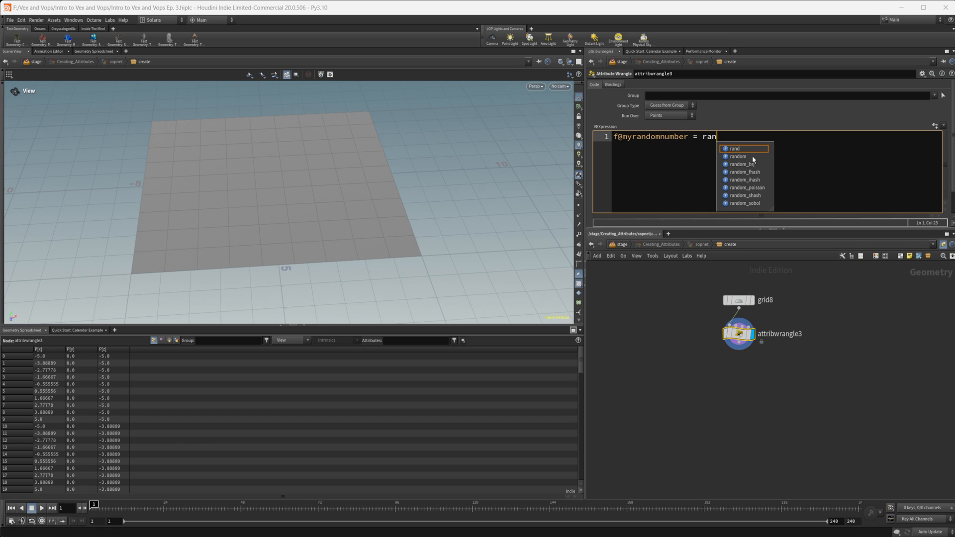
mouse_move(738, 165)
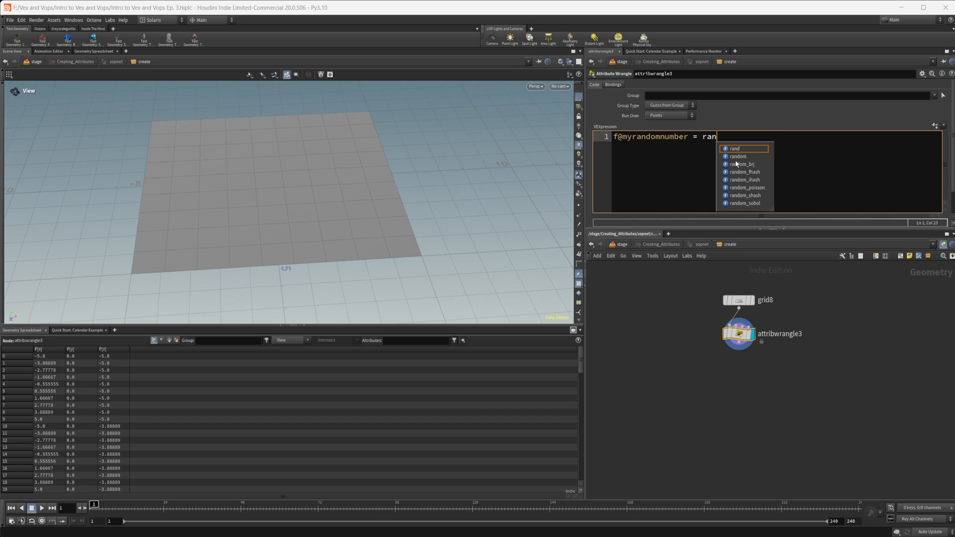
mouse_move(676, 170)
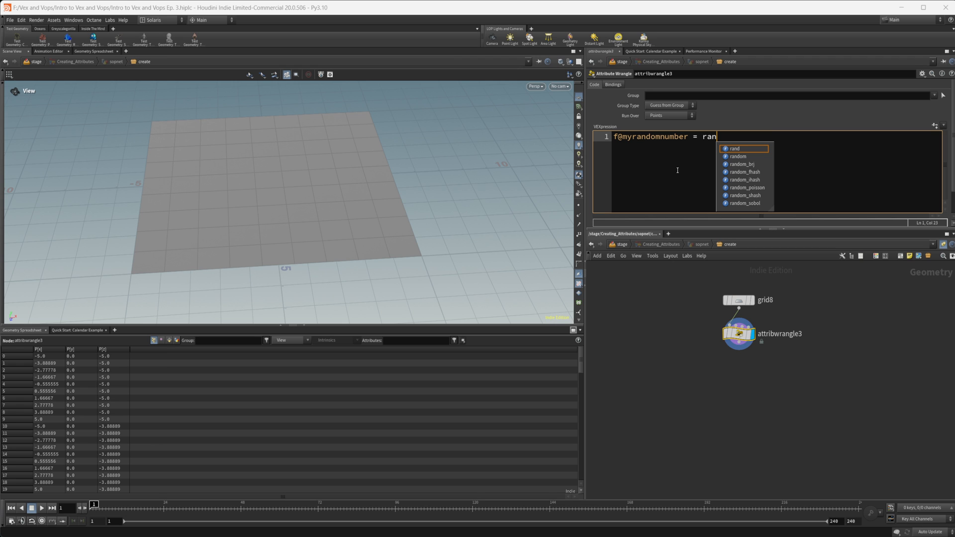
text(d()
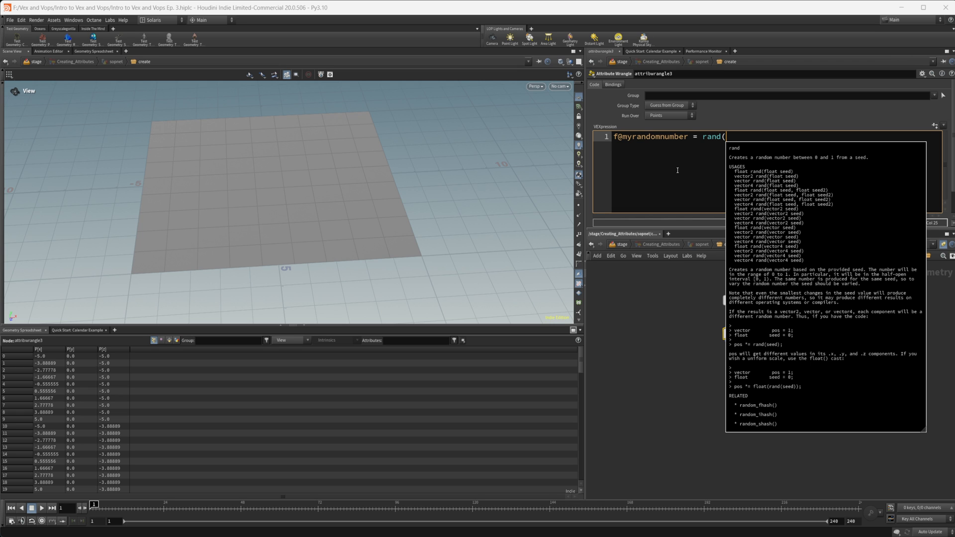
text(@p)
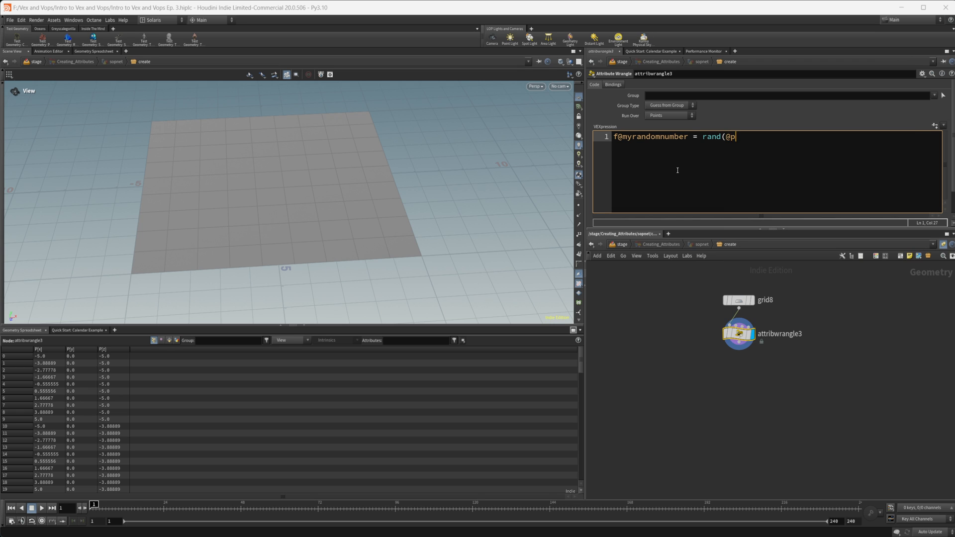
text(tnum)
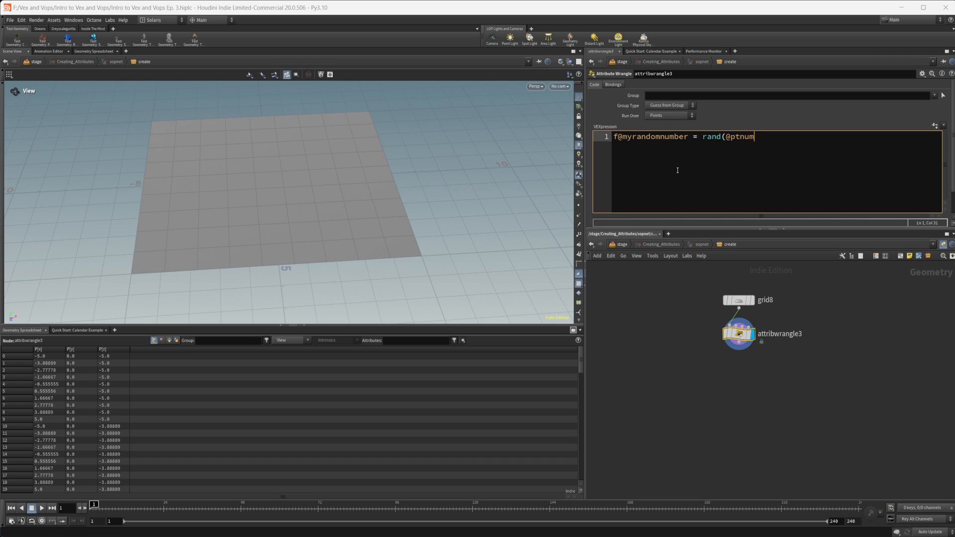
text();)
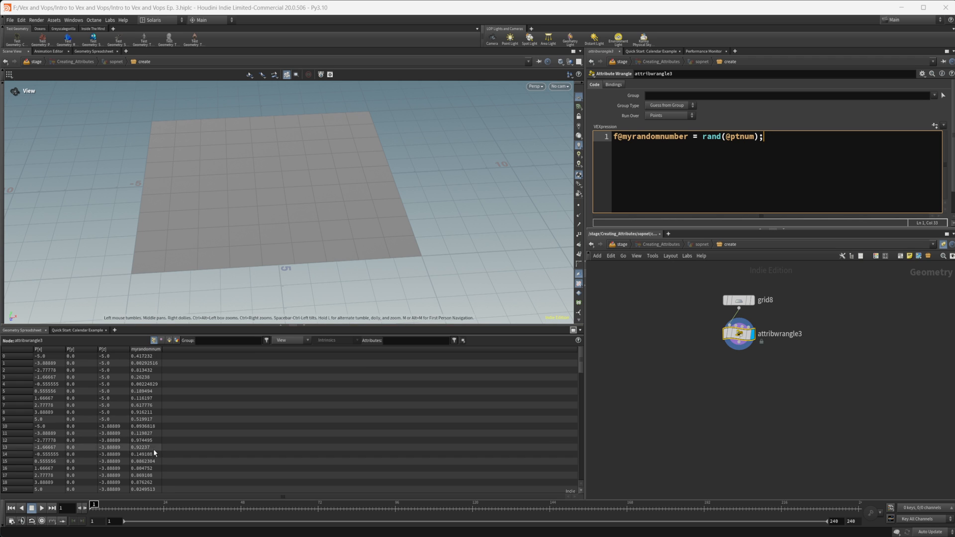
mouse_move(697, 385)
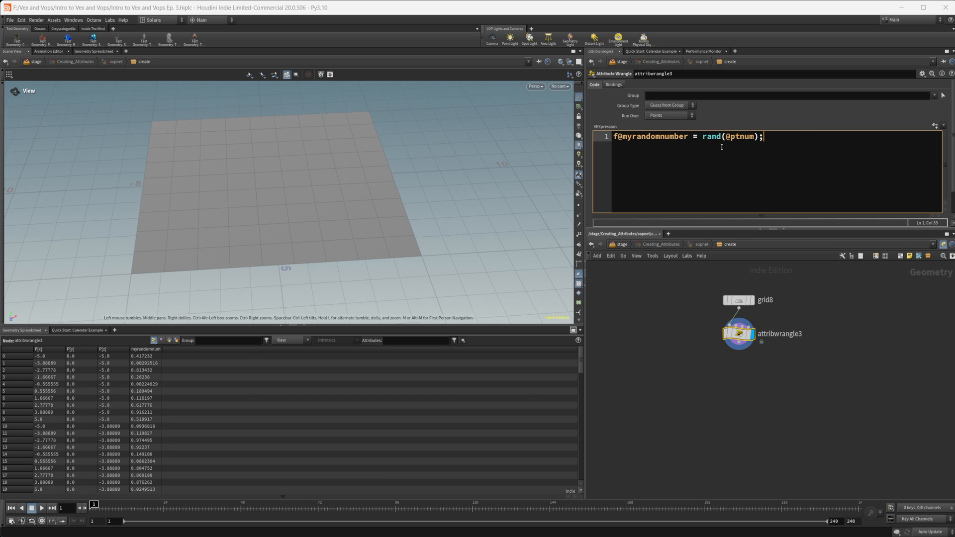
mouse_move(753, 237)
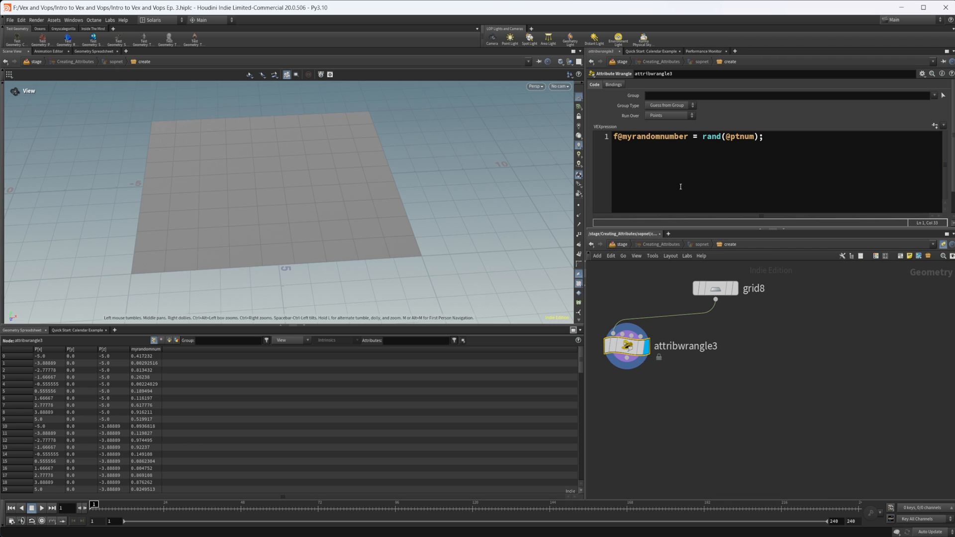
mouse_move(743, 361)
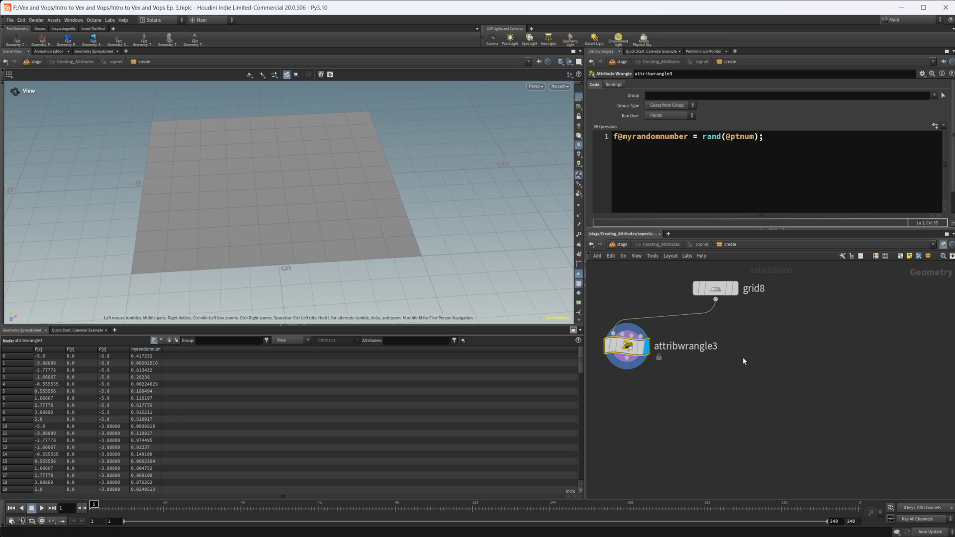
Step: Add an Attribute VOP under the grid and dive into its network
key(tab)
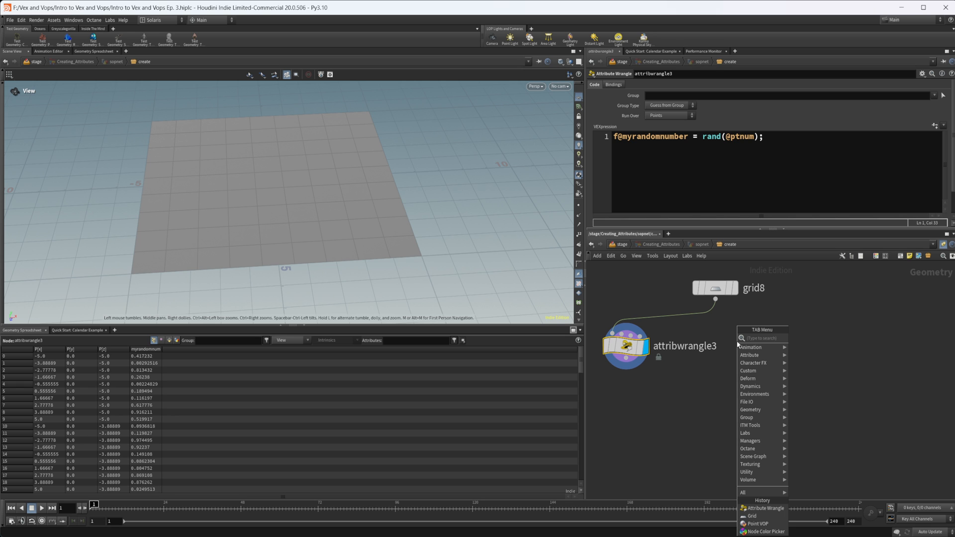
text(point v)
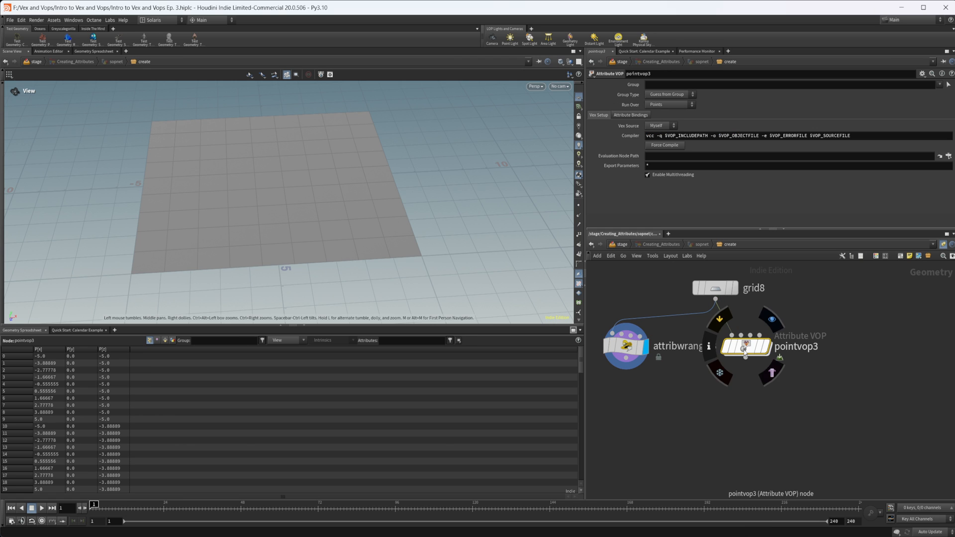
double_click(744, 346)
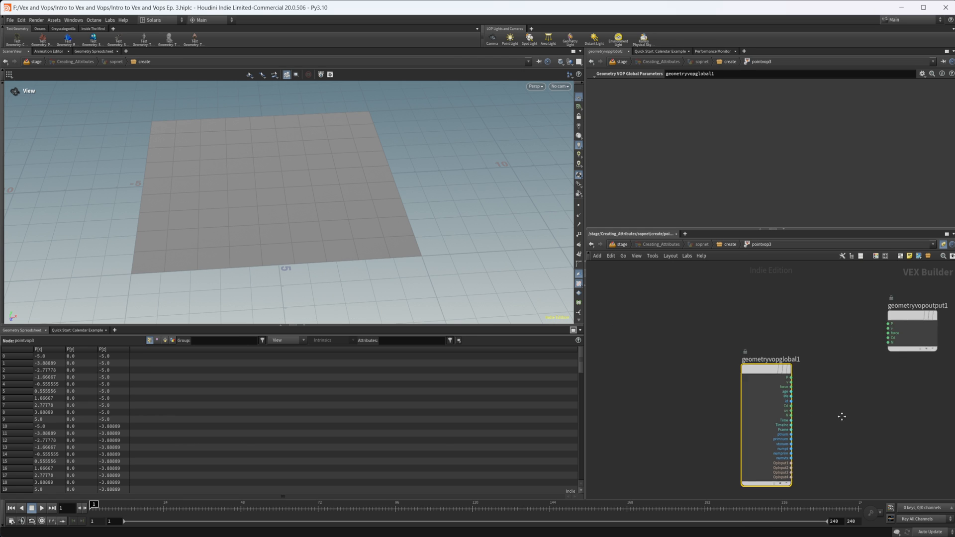
Step: Add a Random node inside the VOP network, seeded by ptnum
key(tab)
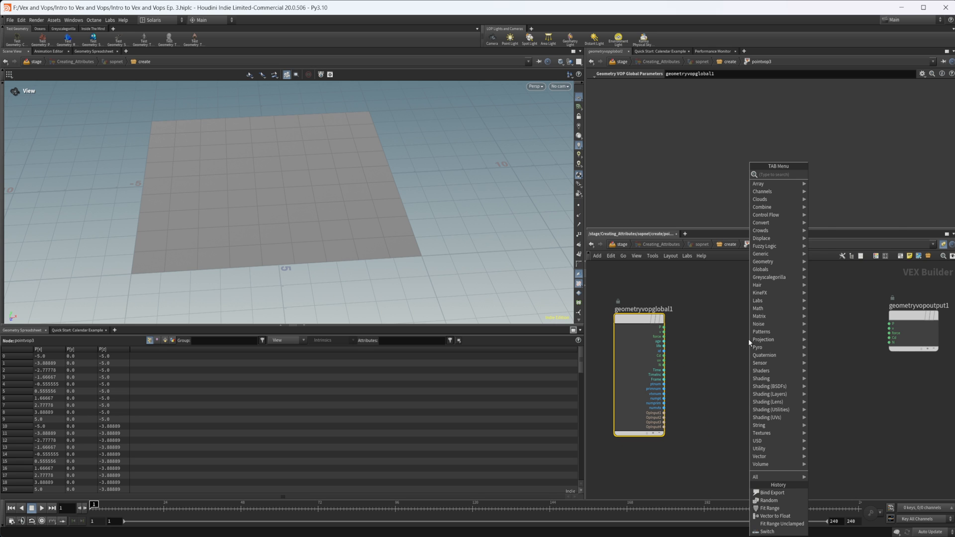
text(rand)
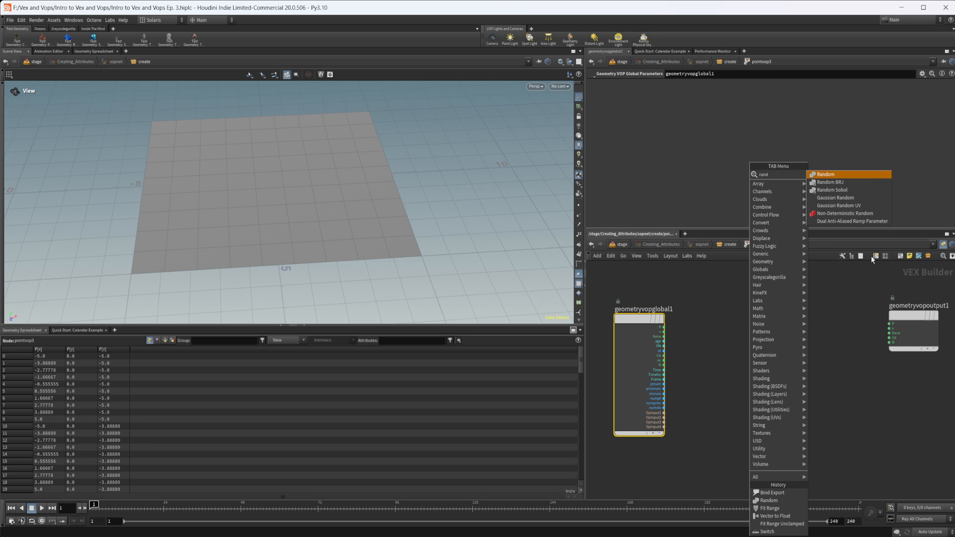
mouse_move(848, 181)
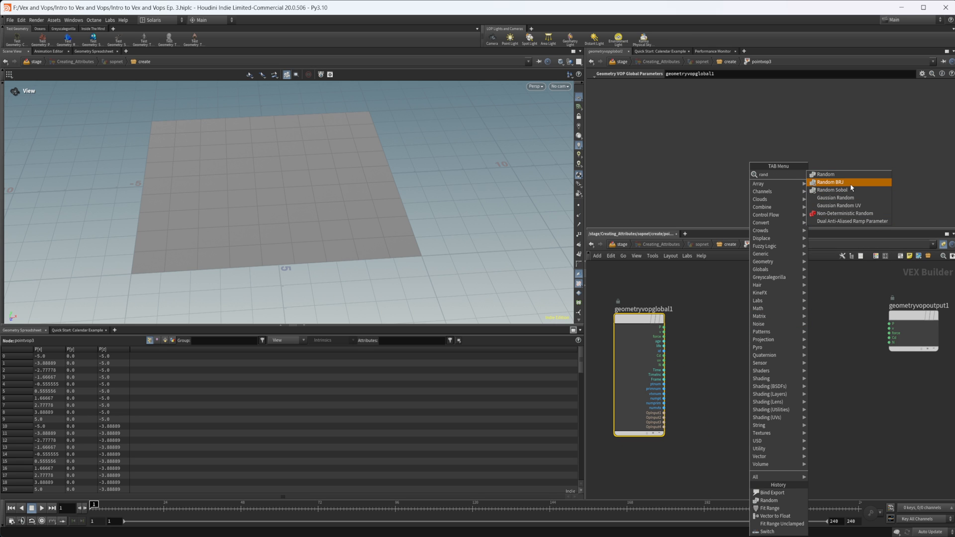
mouse_move(867, 189)
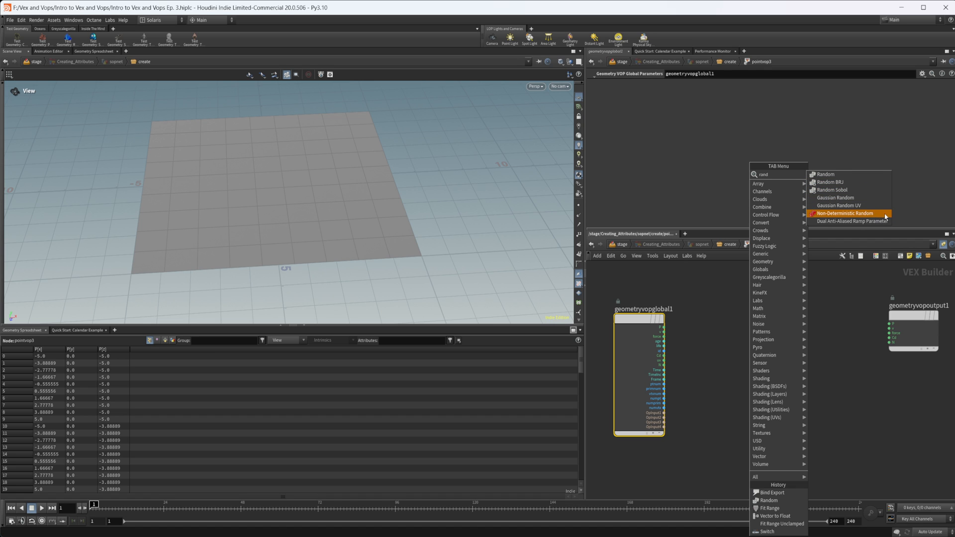
mouse_move(849, 182)
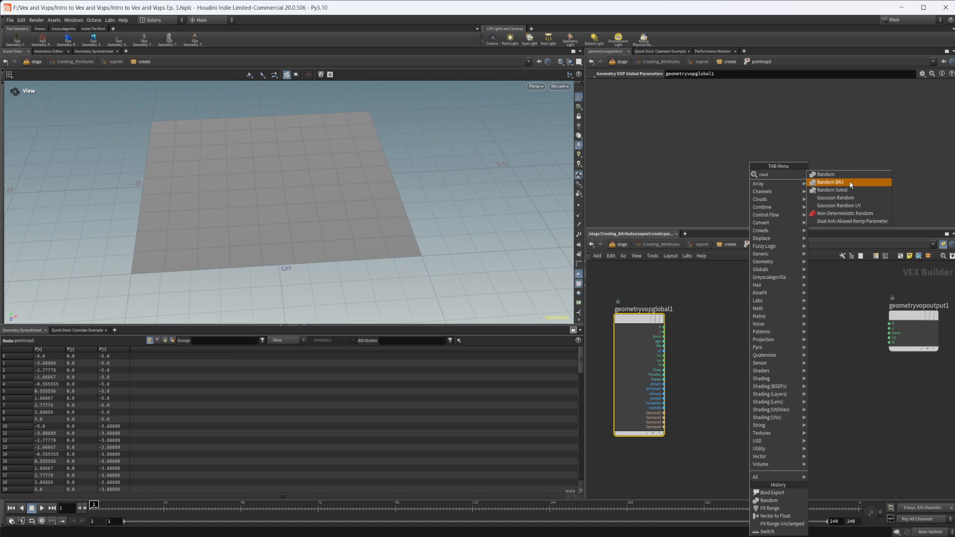
click(828, 182)
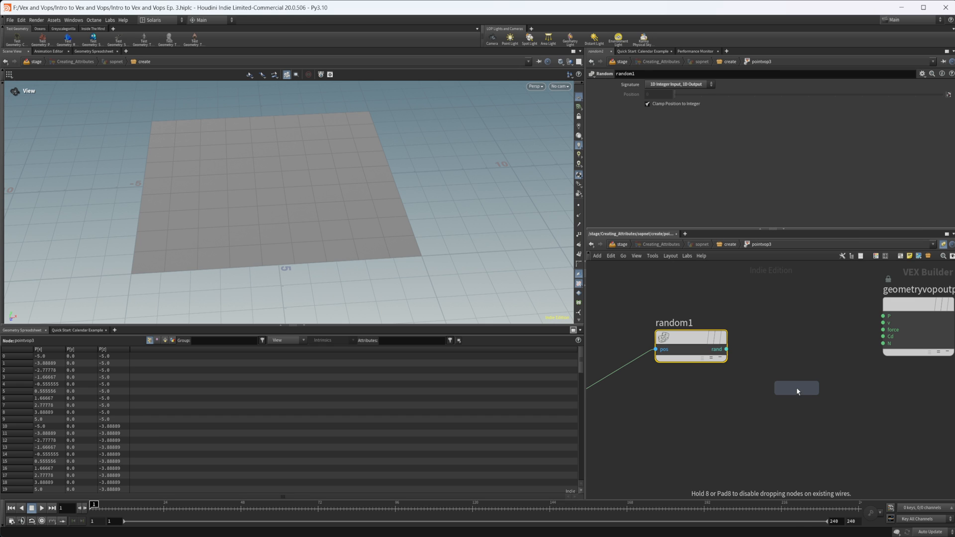
Step: Export the random result via a Bind Export named nyrandomnumber with a 1D Integer Input, 3D Vector signature
click(796, 388)
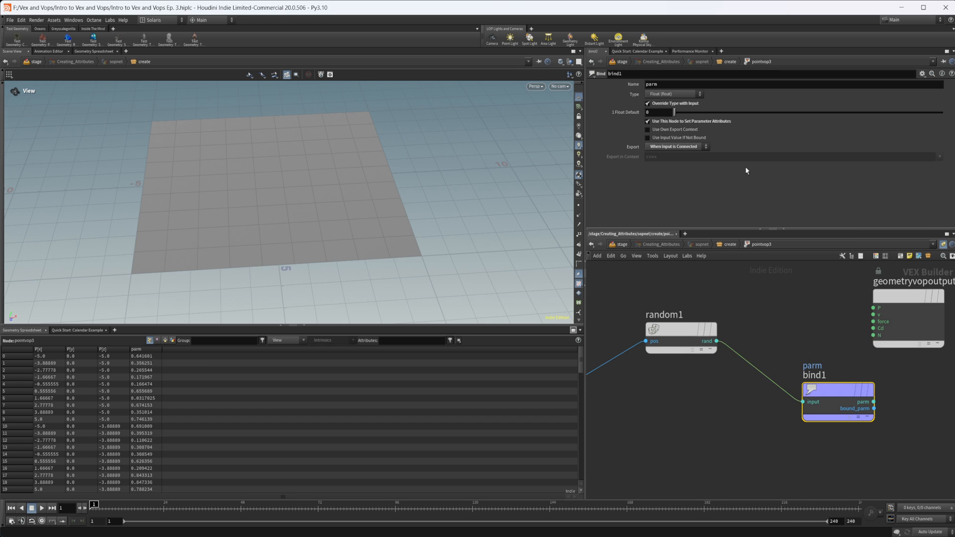
text(ny)
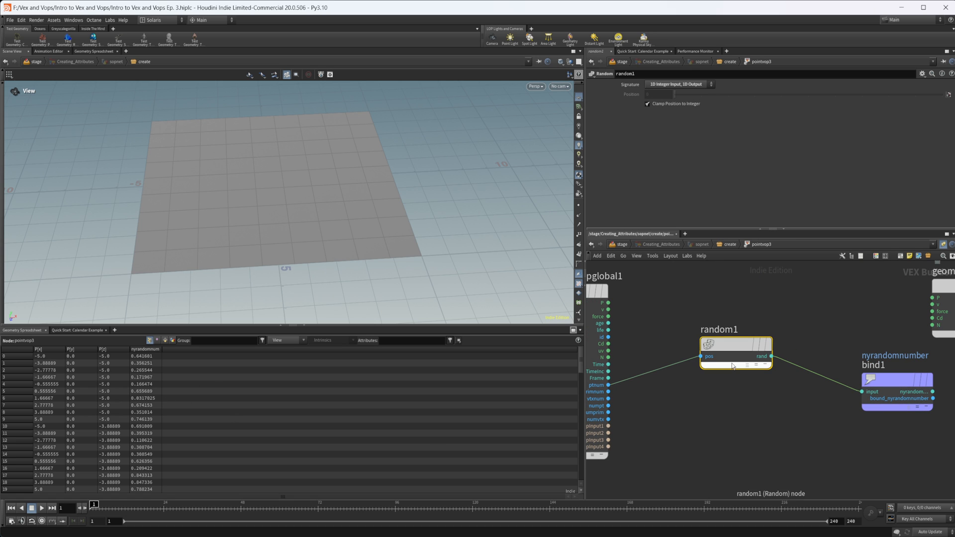
click(677, 84)
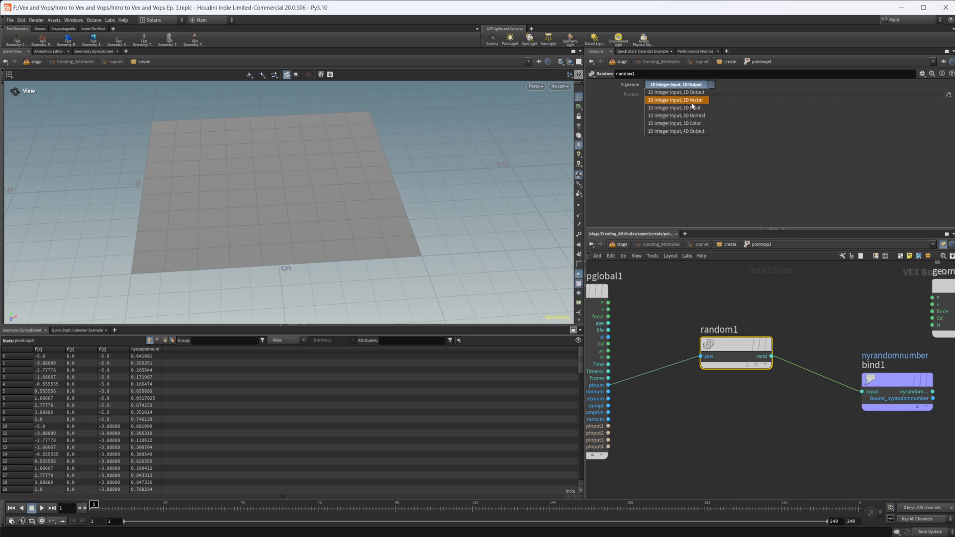
click(675, 99)
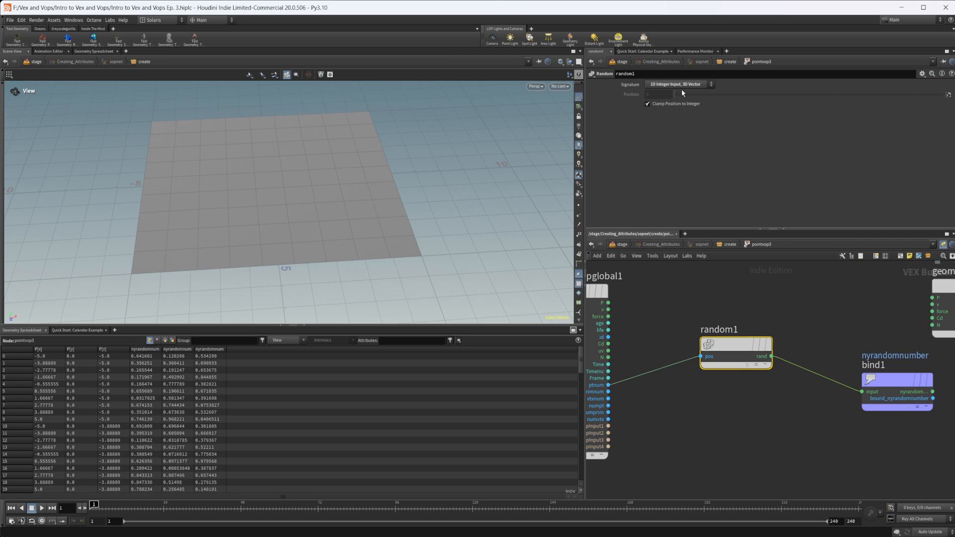
click(676, 83)
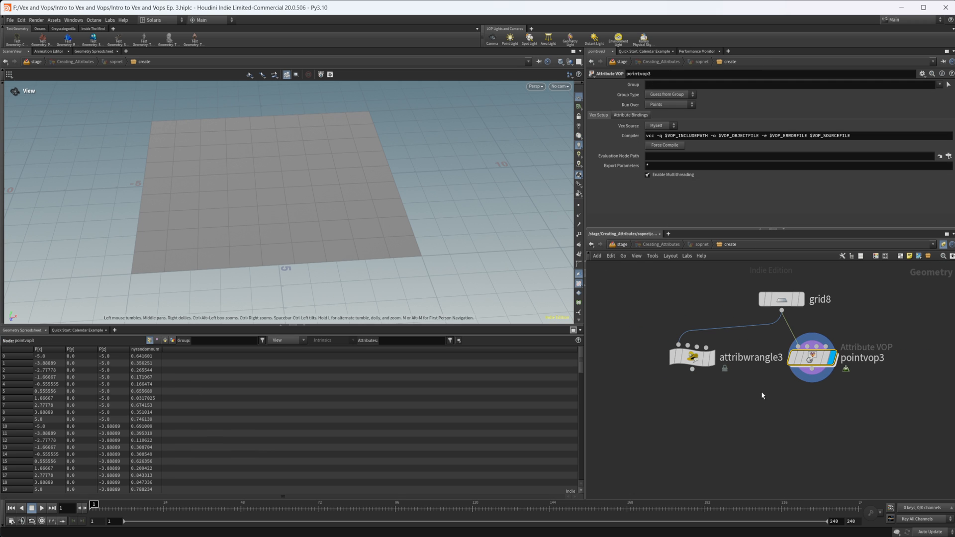
Step: Chain two wrangles setting f@mynum = 1; on points 0-4 and f@mynum = 1.1; on the rest
click(691, 357)
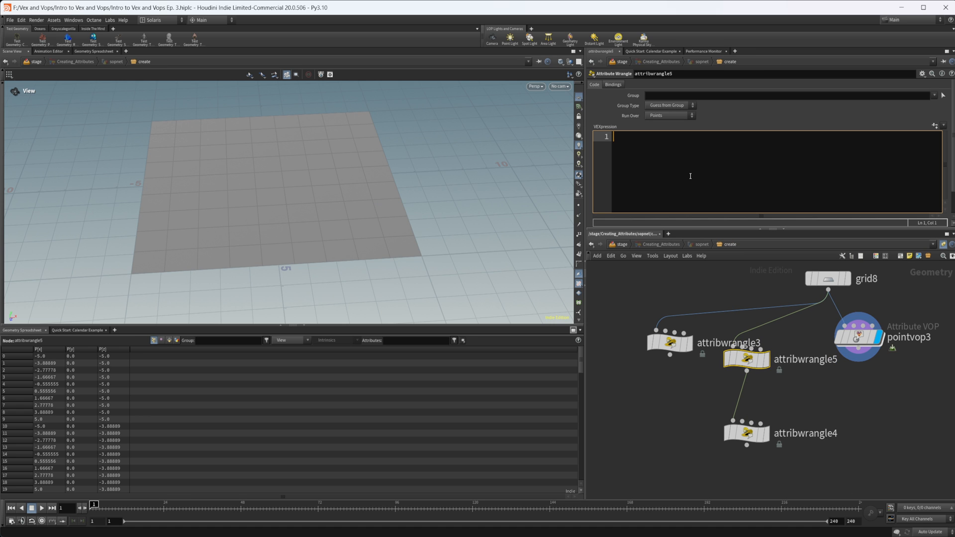
text(@)
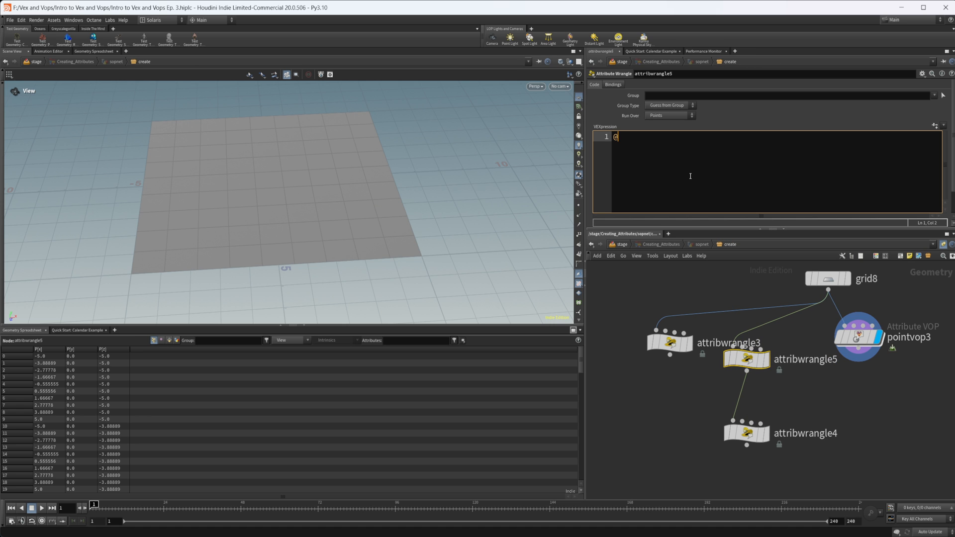
text(f)
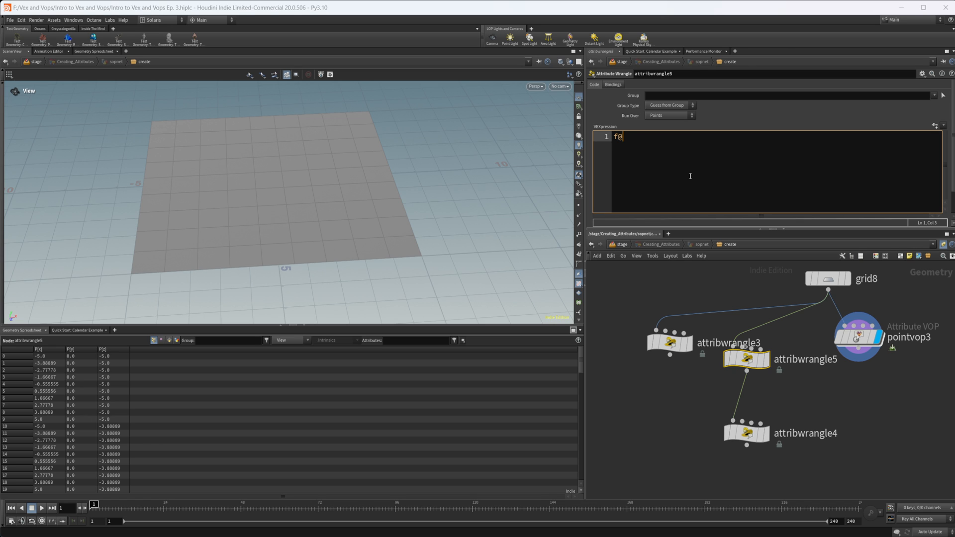
text(mynum)
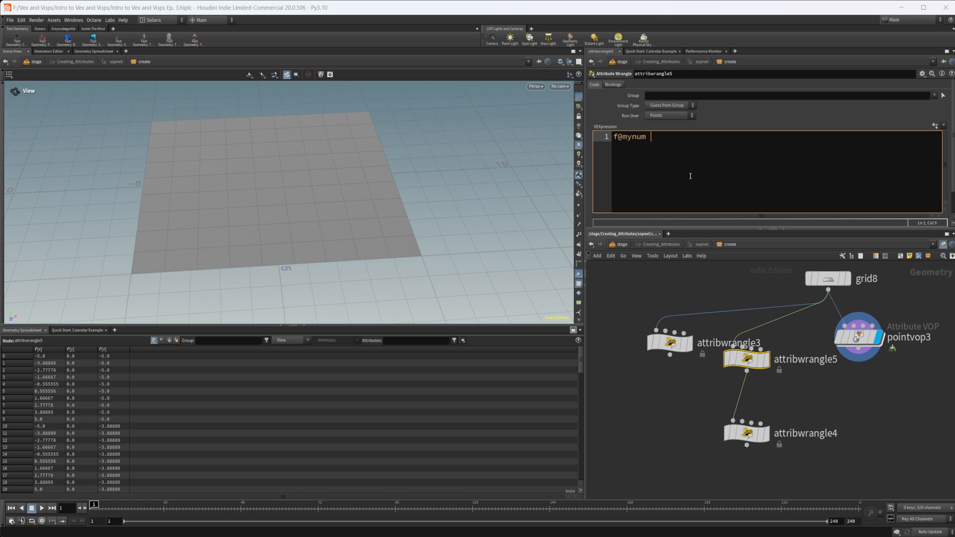
text(=)
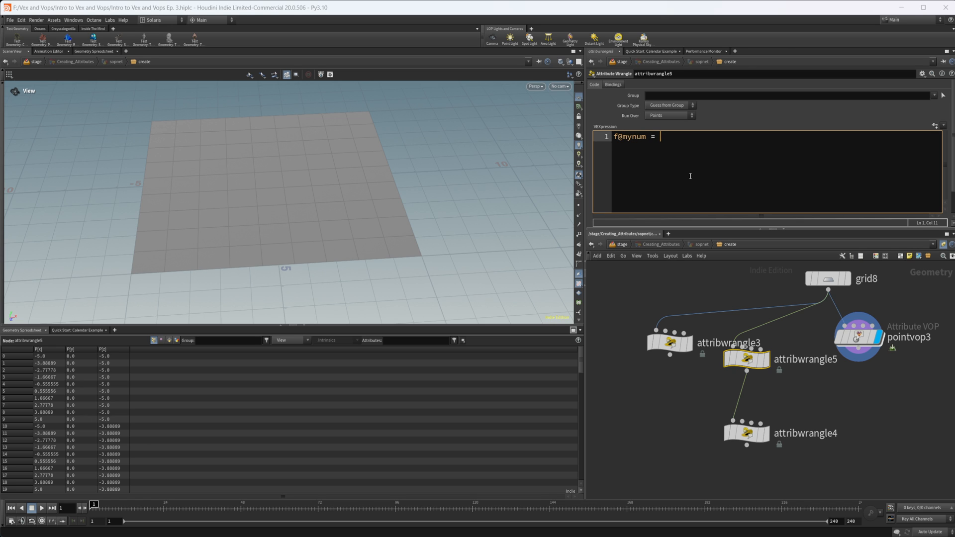
text(1;)
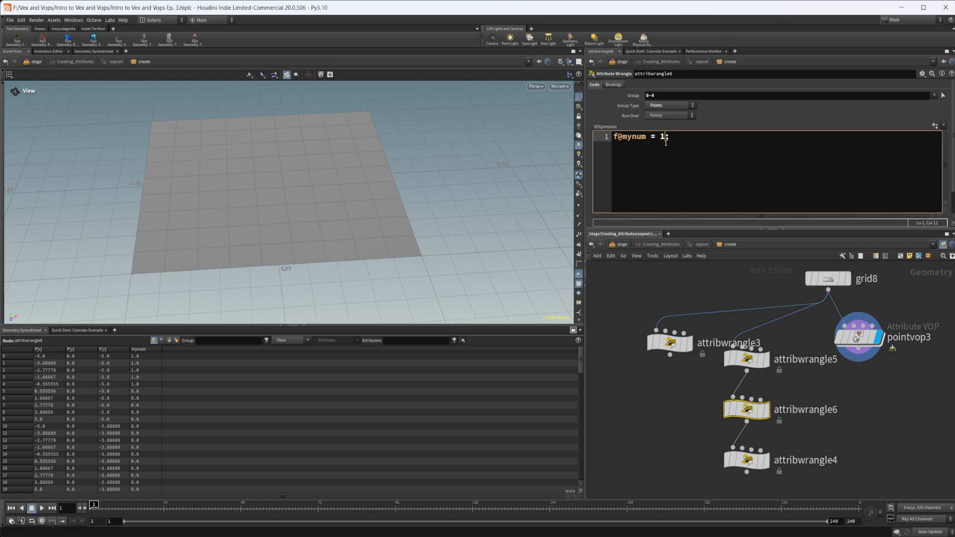
text(.1)
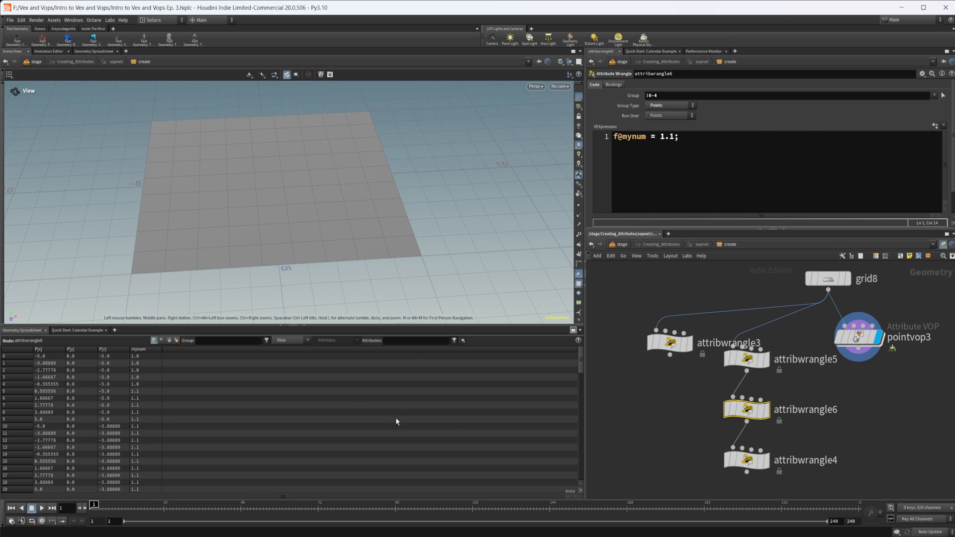
click(745, 358)
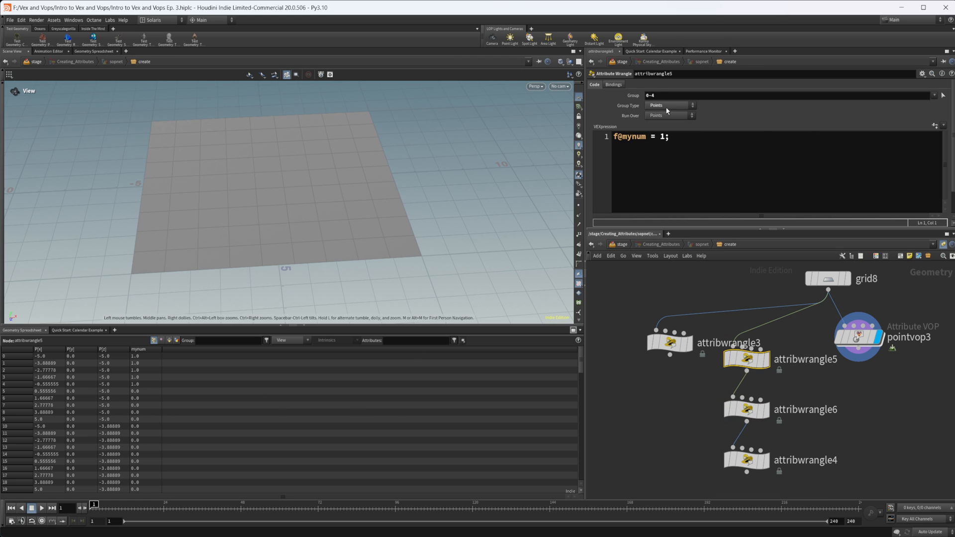
click(745, 408)
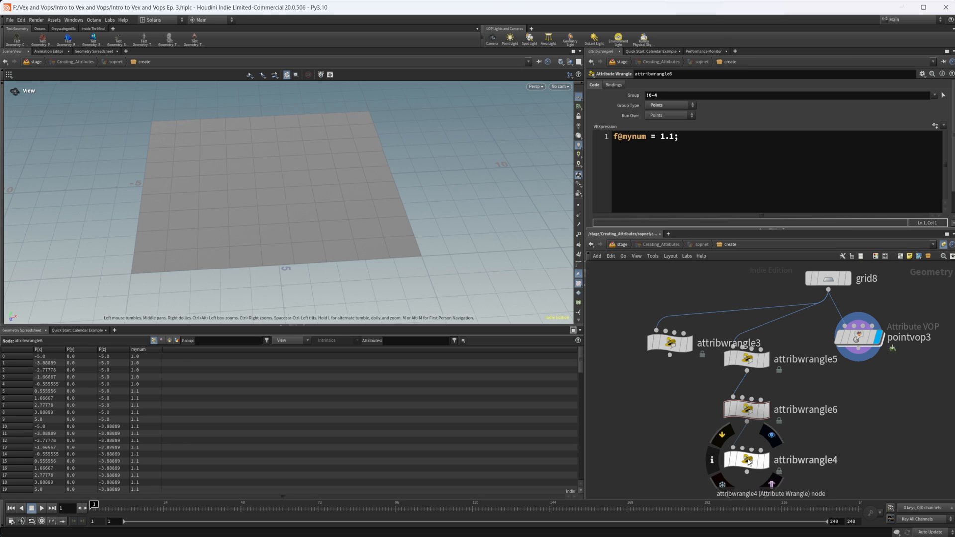
click(746, 460)
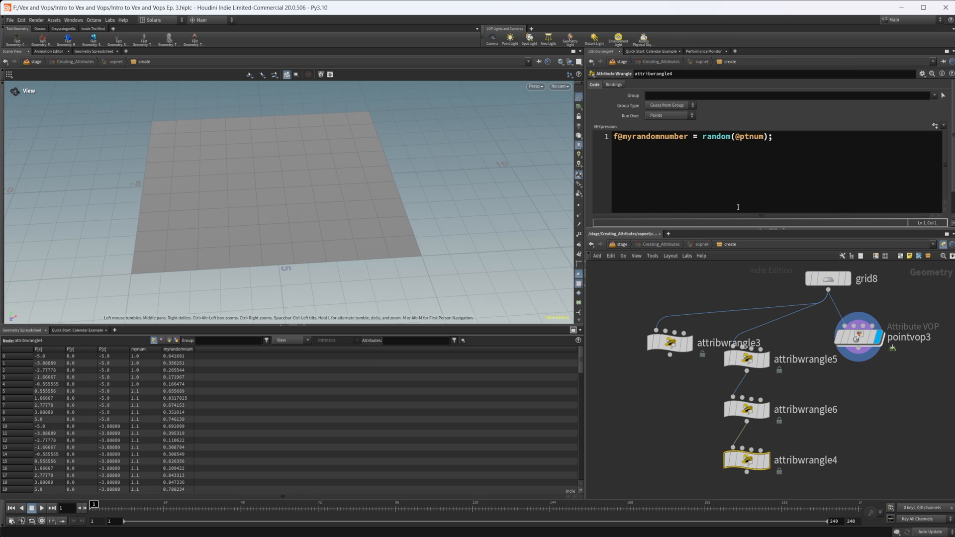
click(759, 136)
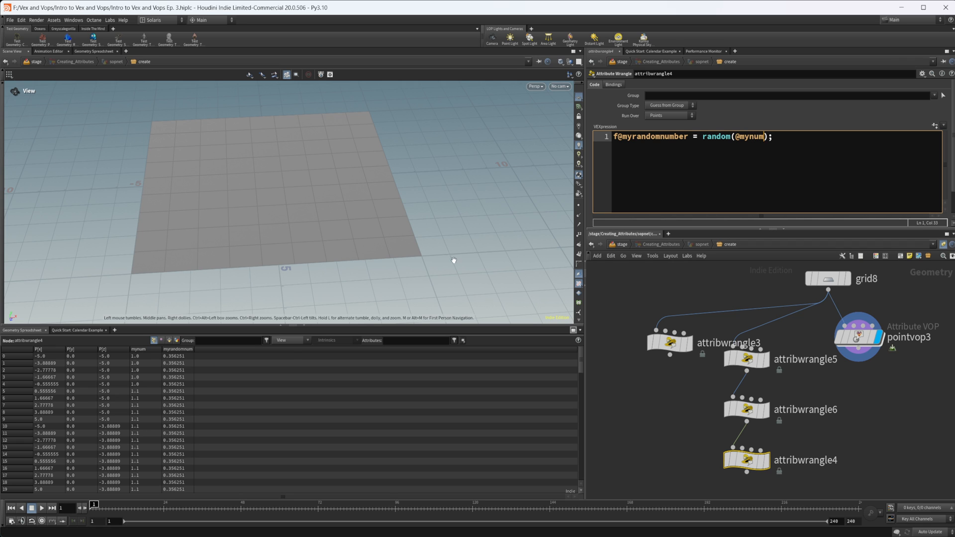
mouse_move(206, 369)
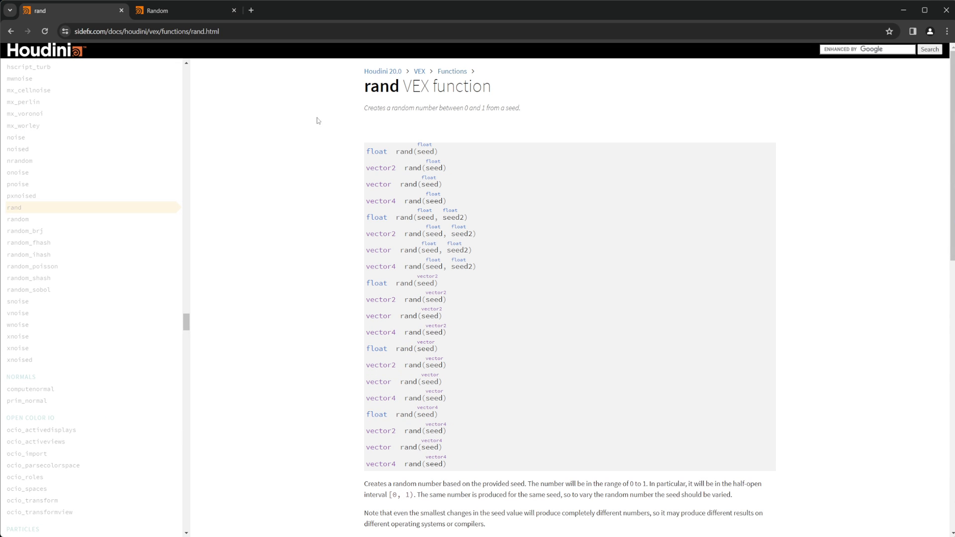
mouse_move(375, 93)
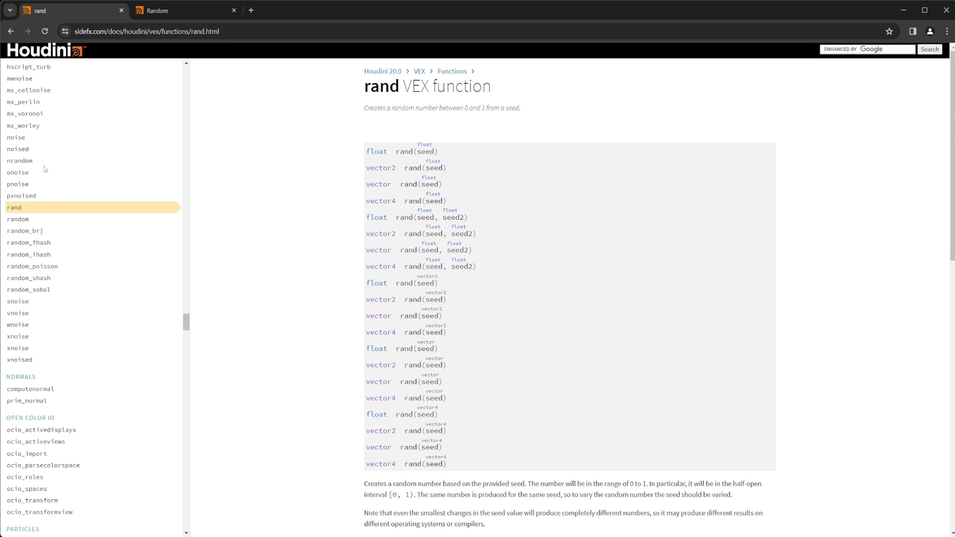
mouse_move(32, 243)
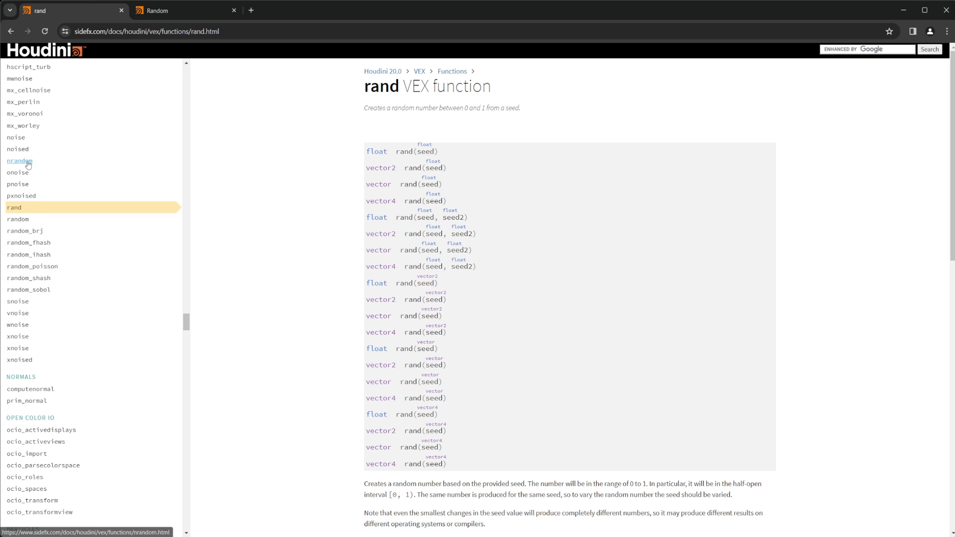
mouse_move(24, 230)
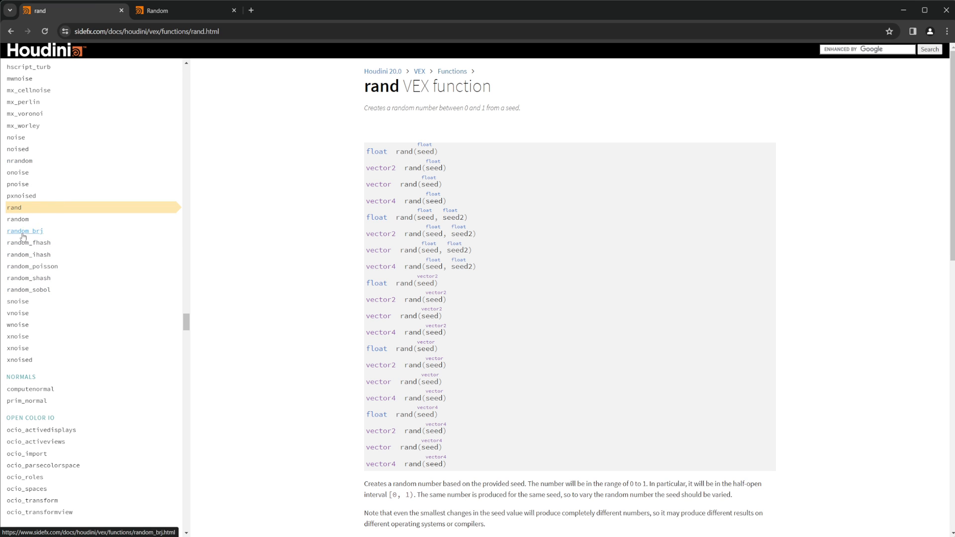
Step: Read the SideFX docs page for the VEX random function and its integer-only variation
click(18, 219)
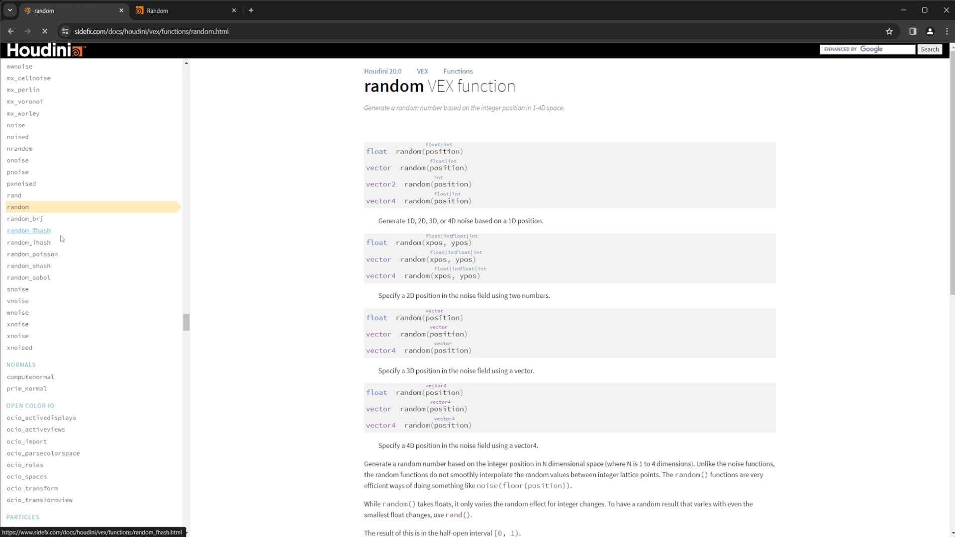
scroll(down, 3)
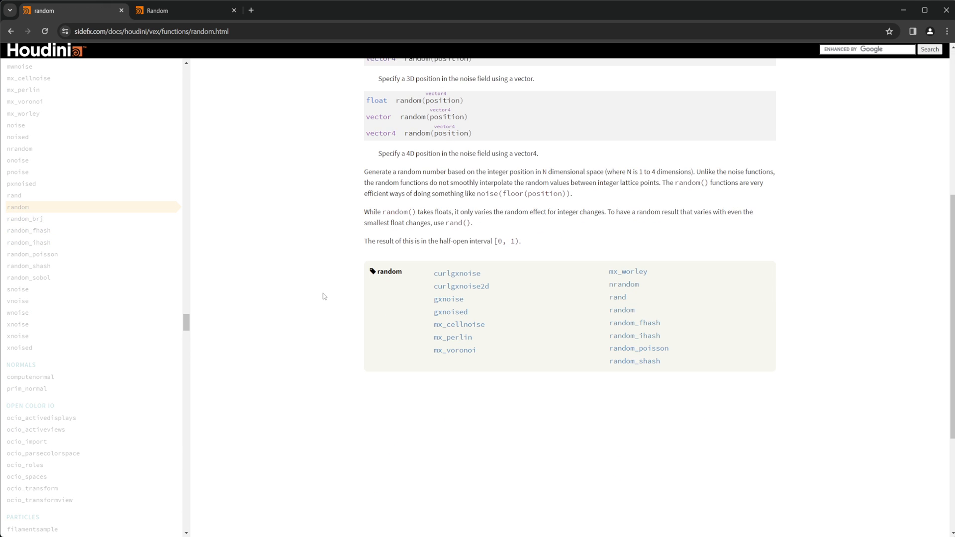
scroll(down, 3)
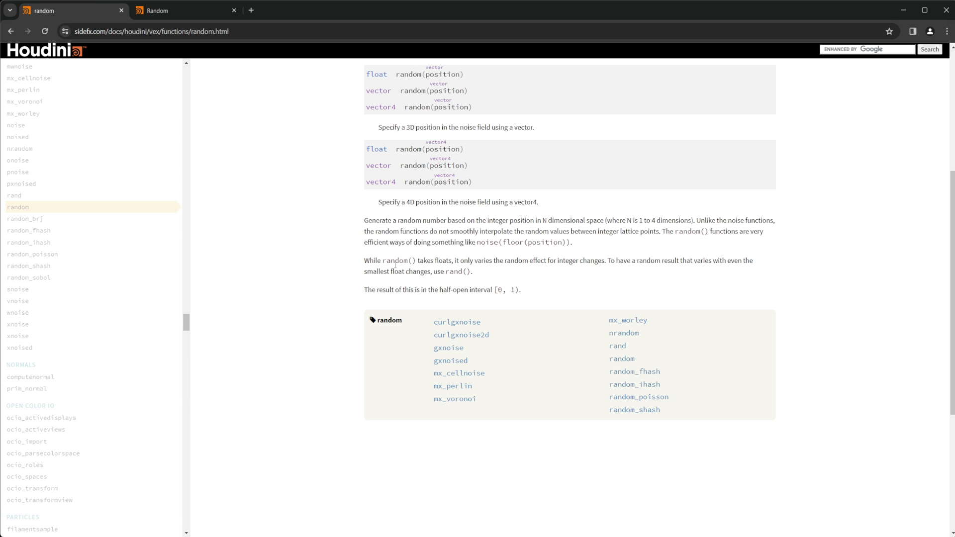
mouse_move(502, 275)
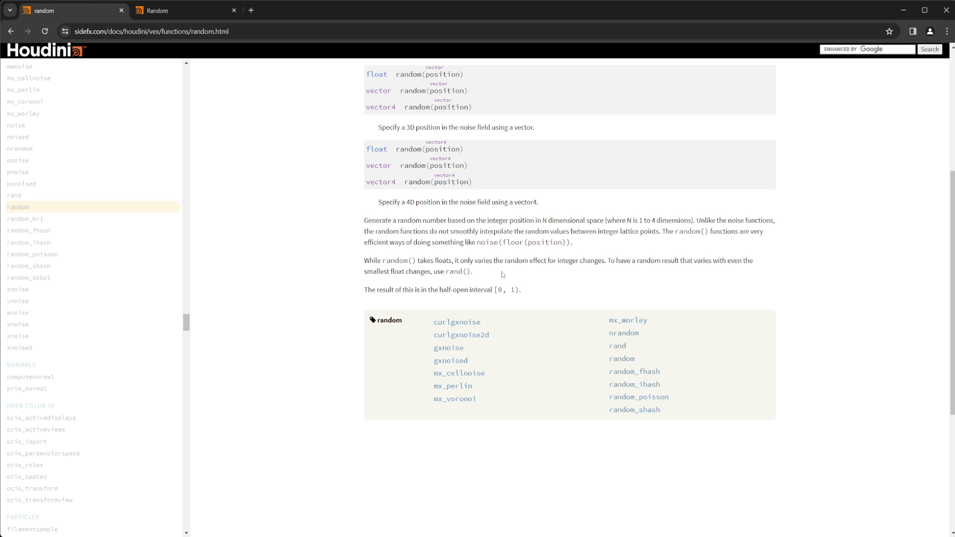
mouse_move(604, 265)
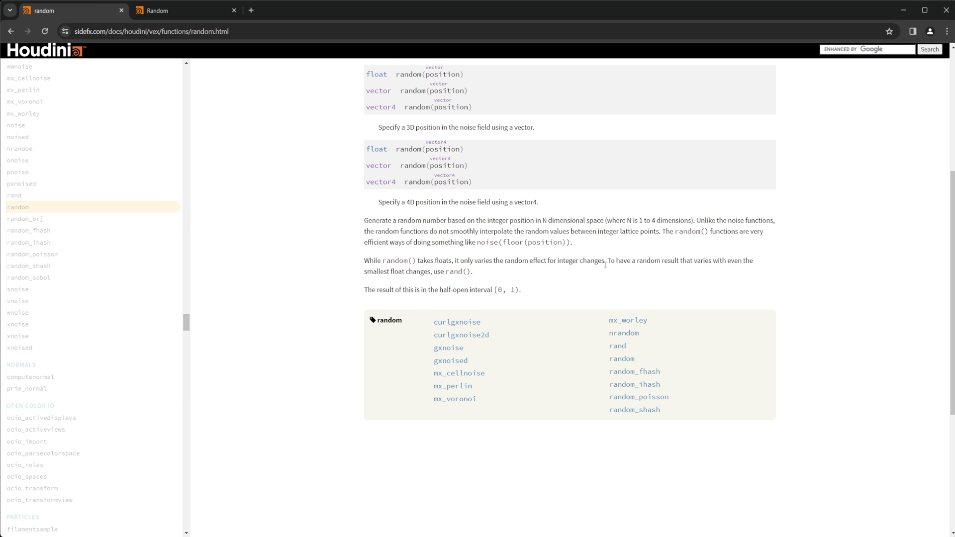
mouse_move(724, 271)
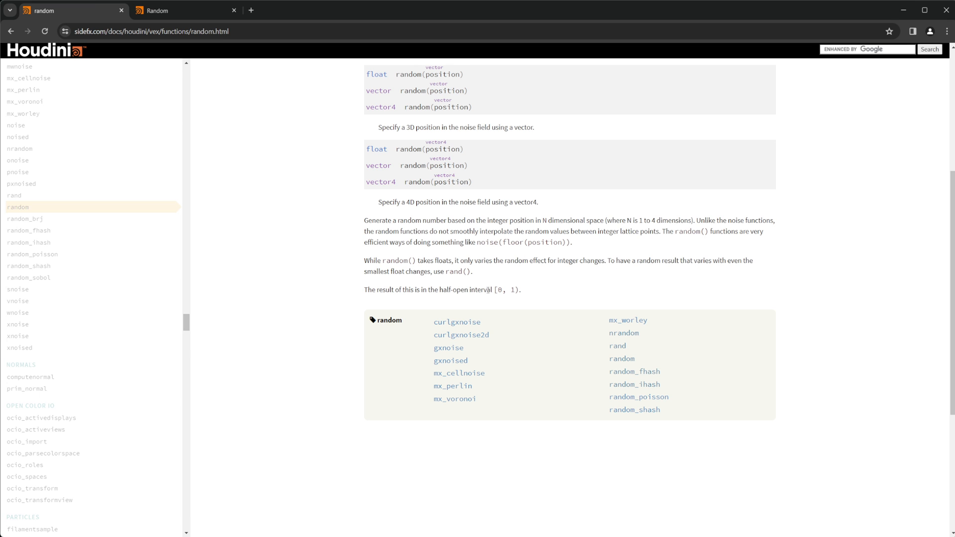
mouse_move(667, 427)
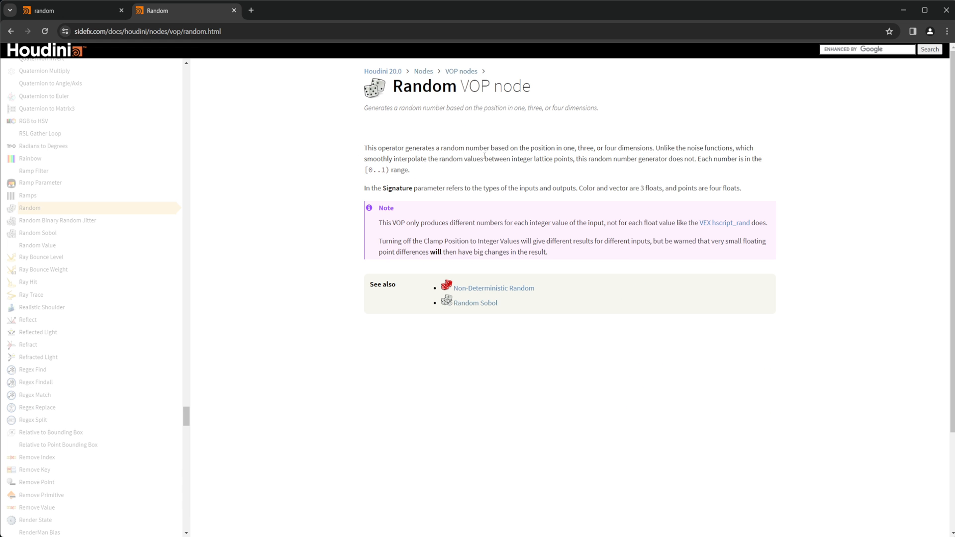
mouse_move(205, 202)
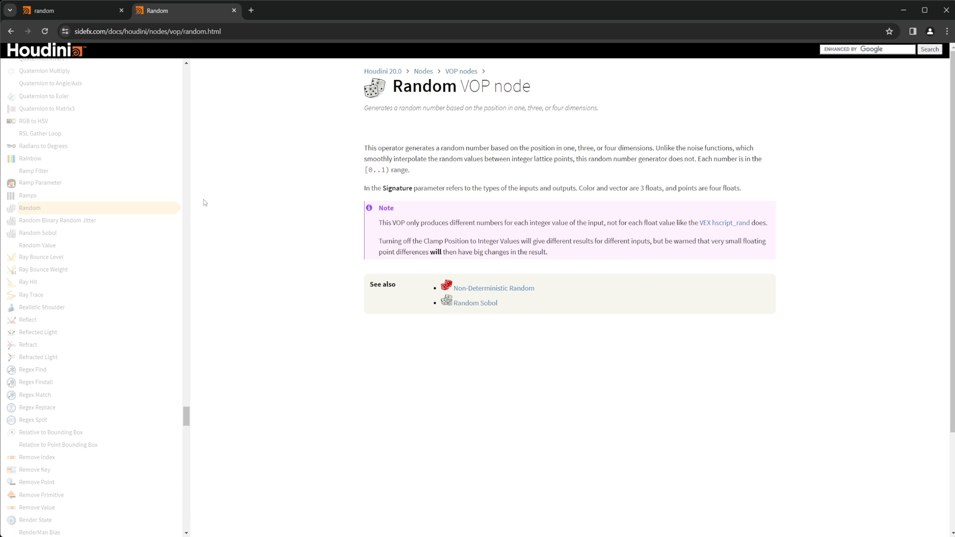
mouse_move(75, 222)
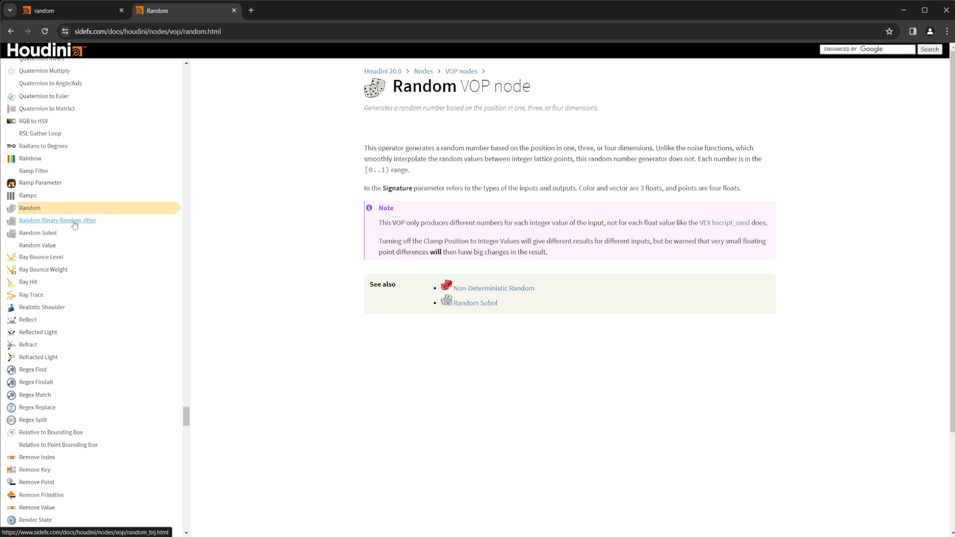
mouse_move(112, 233)
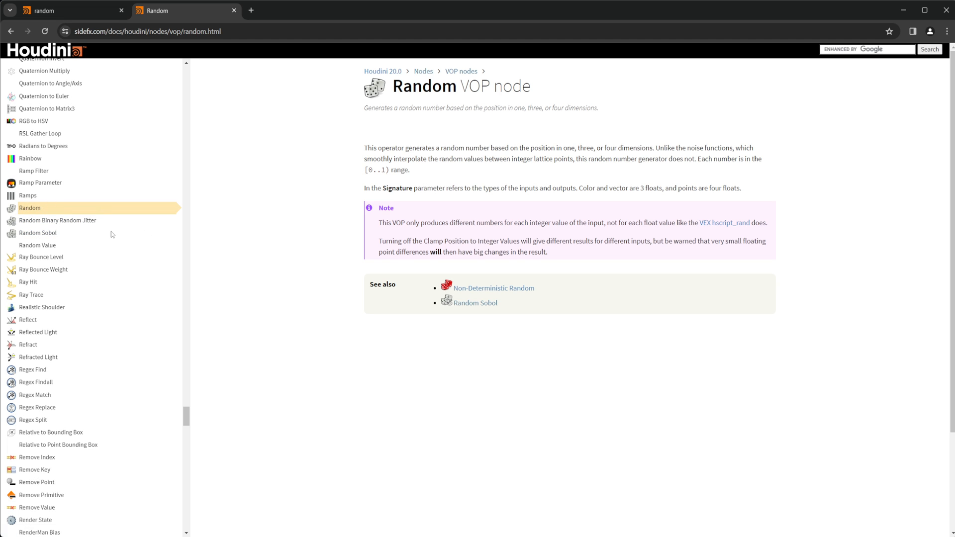
mouse_move(162, 229)
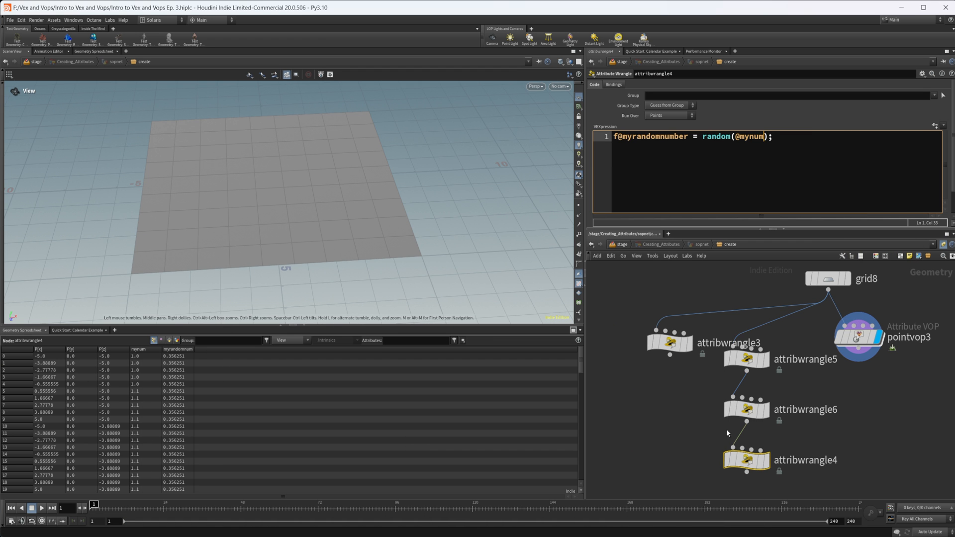
click(696, 166)
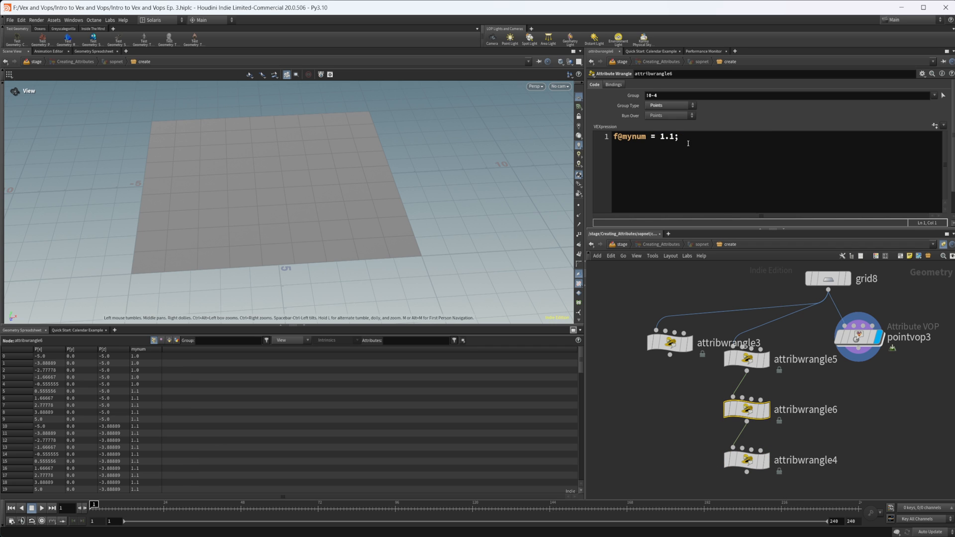
text(2)
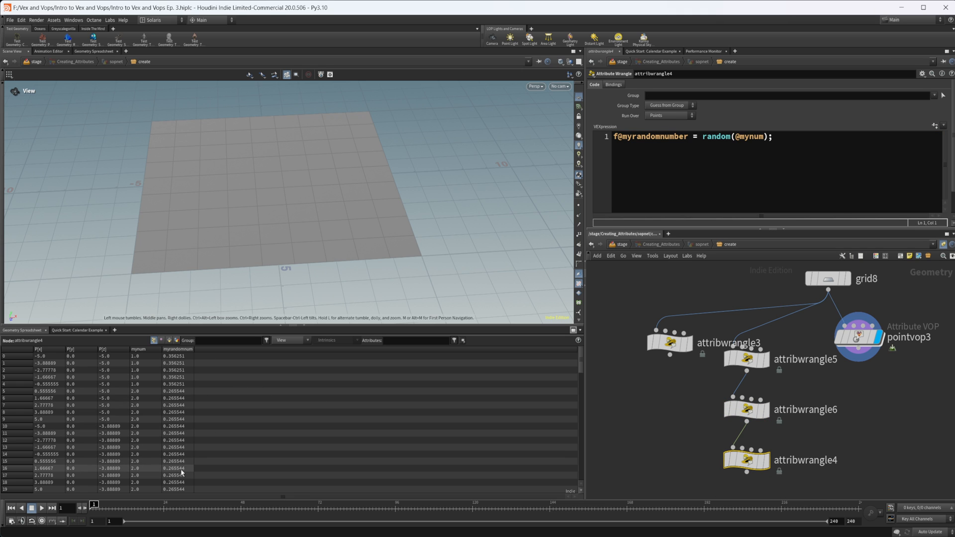
mouse_move(194, 418)
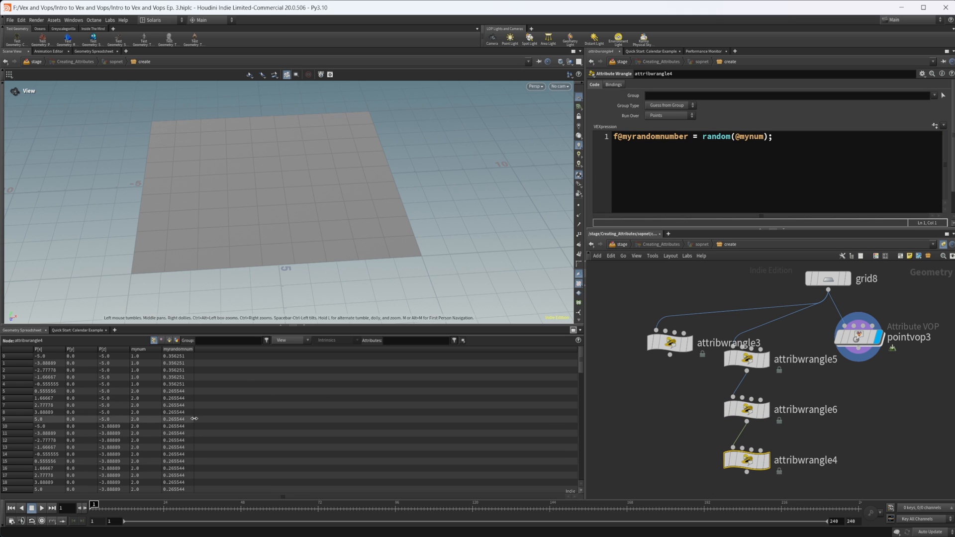
mouse_move(232, 430)
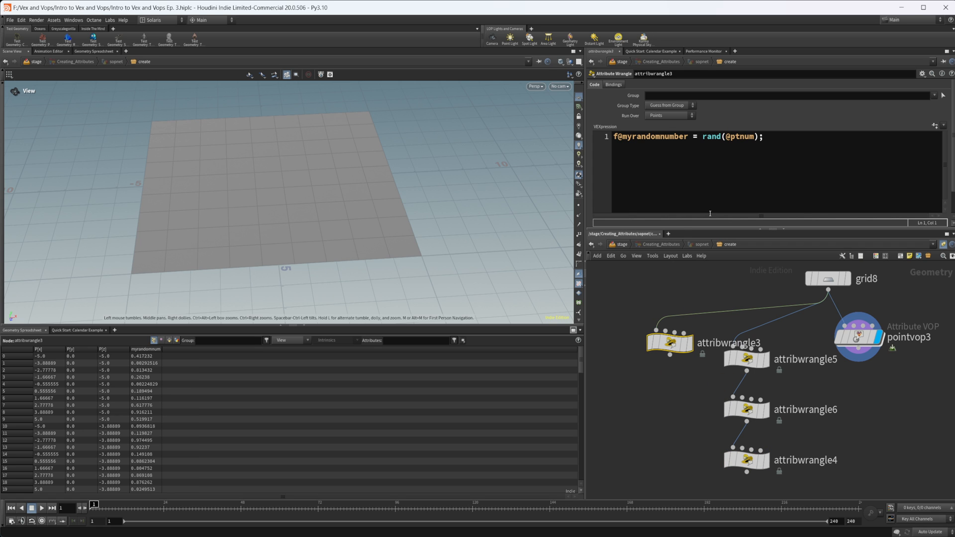
mouse_move(858, 452)
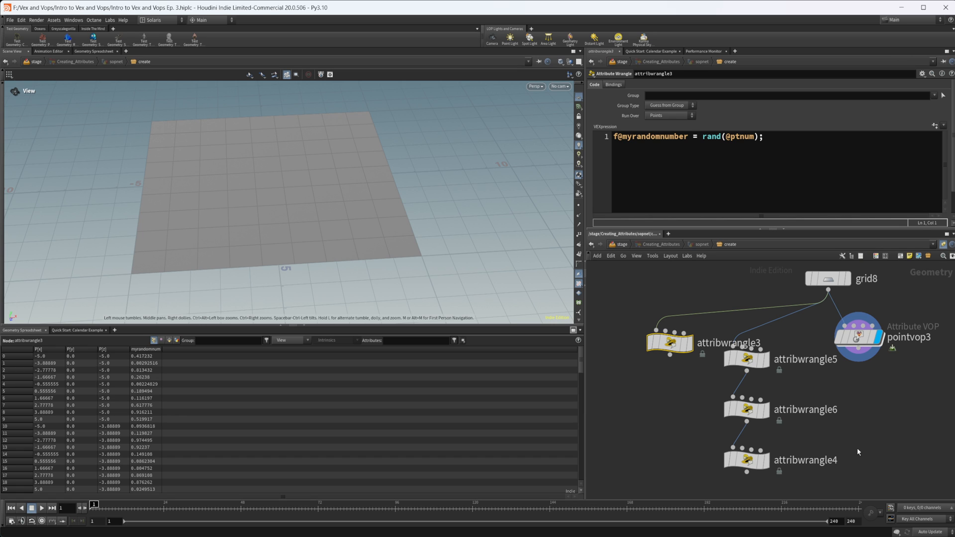
mouse_move(834, 428)
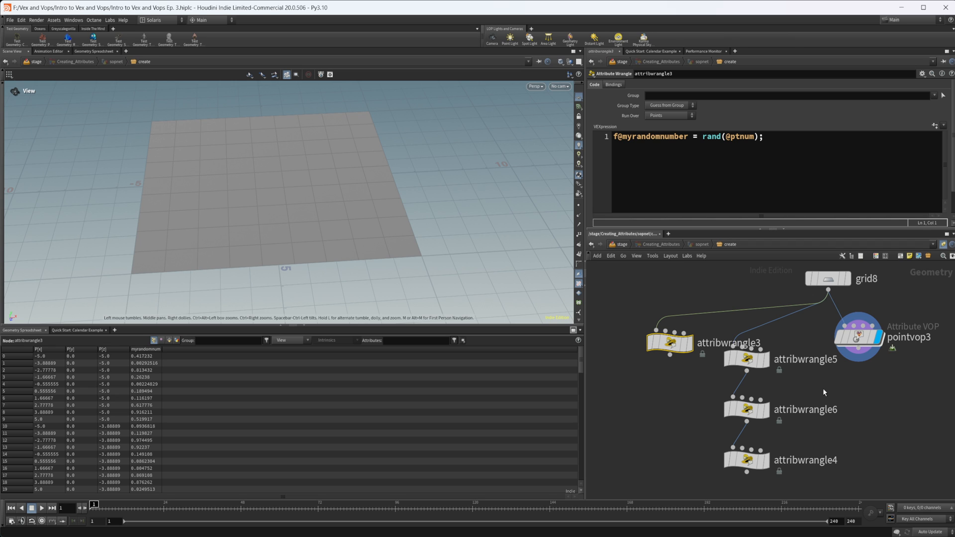
Step: Line the three branches up beneath grid8 and show the first mynum wrangle's code
drag(858, 339, 861, 357)
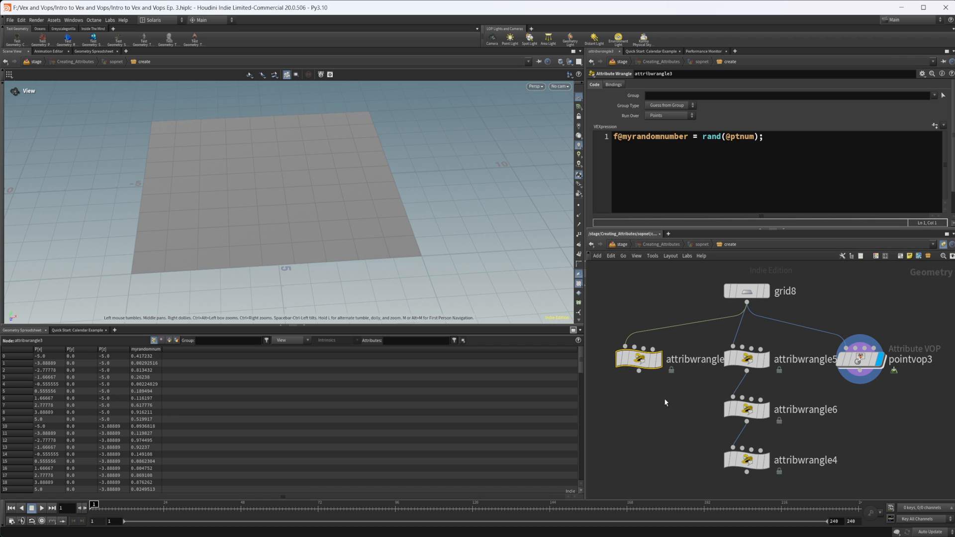
mouse_move(725, 384)
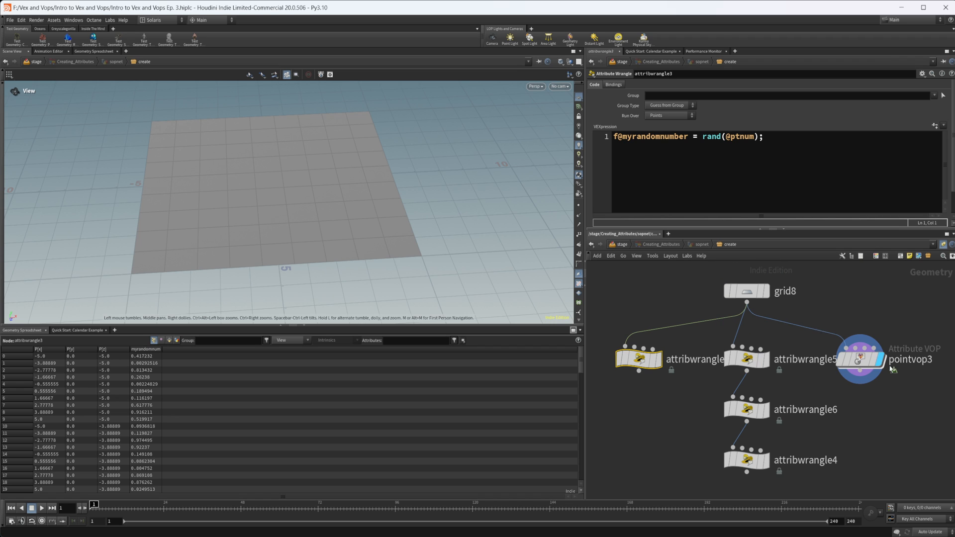
double_click(860, 359)
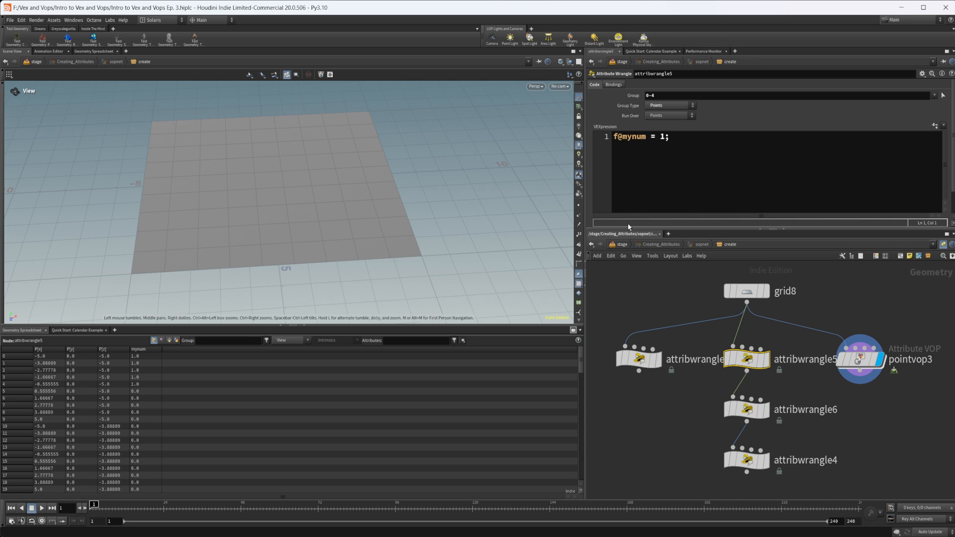
mouse_move(686, 406)
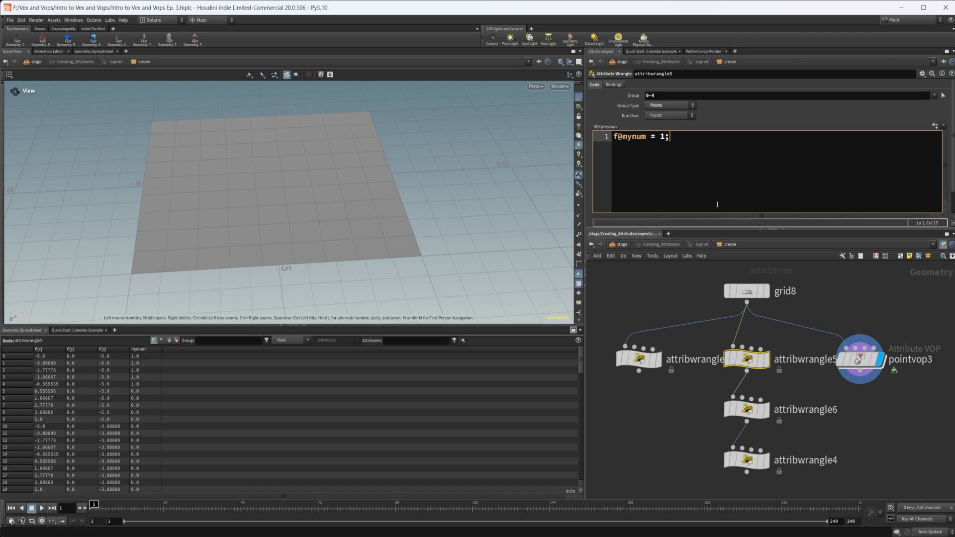
mouse_move(723, 328)
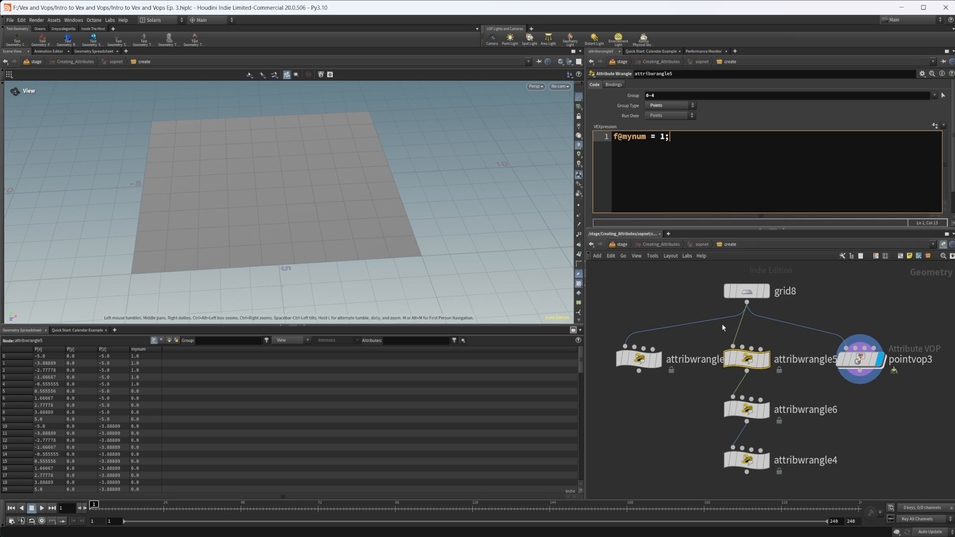
mouse_move(654, 437)
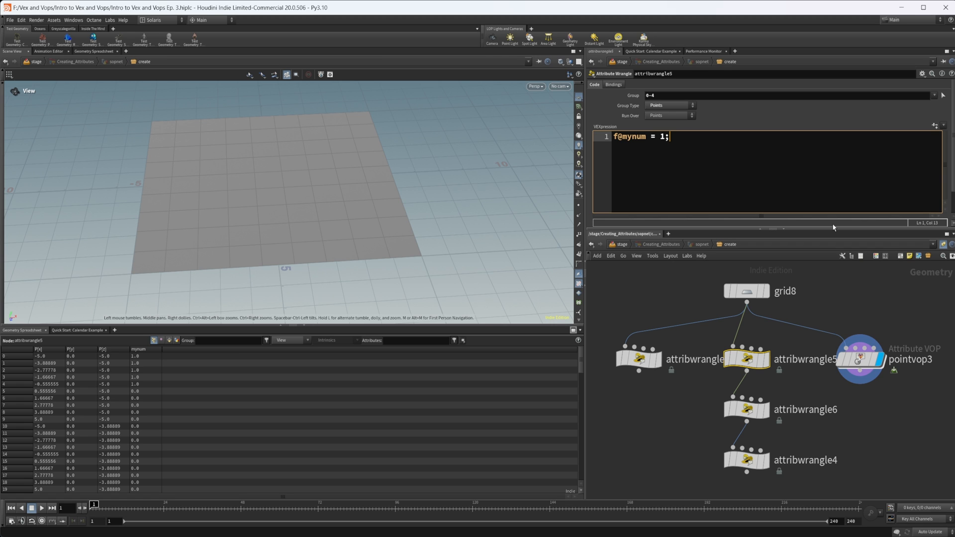
mouse_move(830, 238)
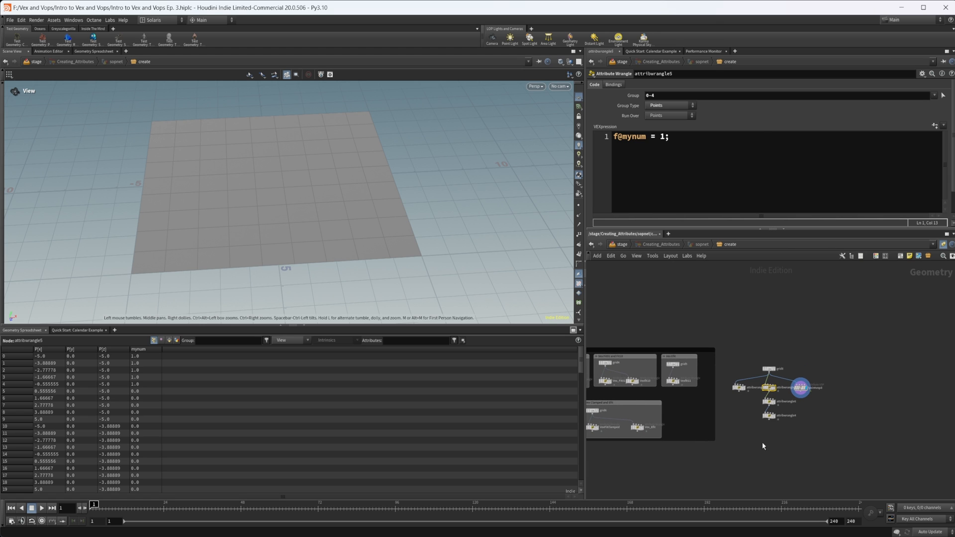
mouse_move(797, 434)
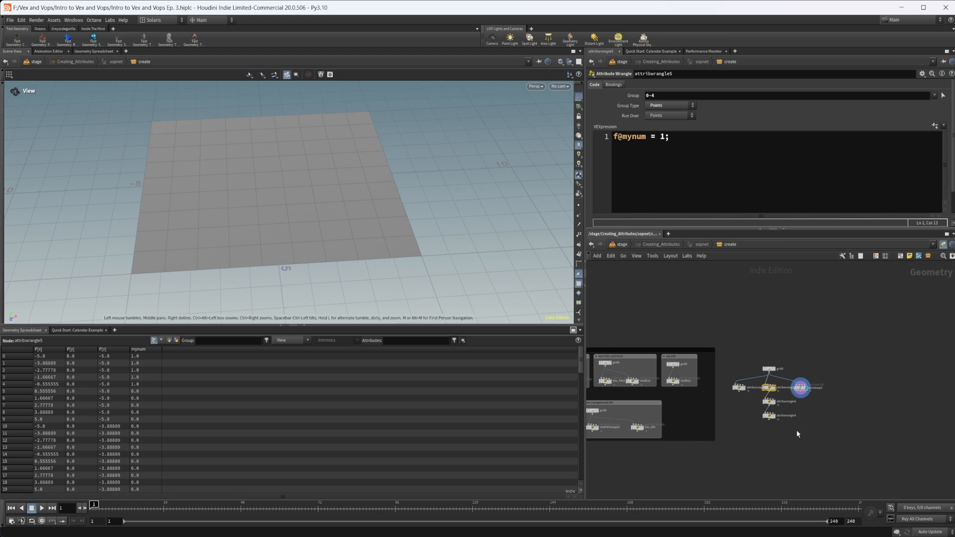